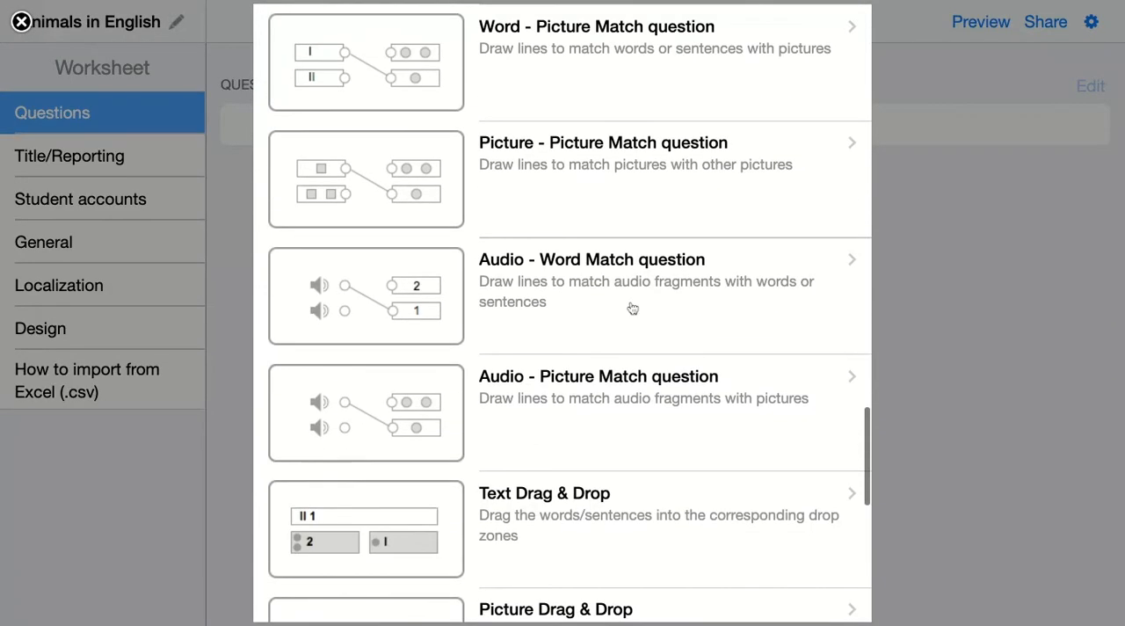
pyautogui.moveTo(598, 407)
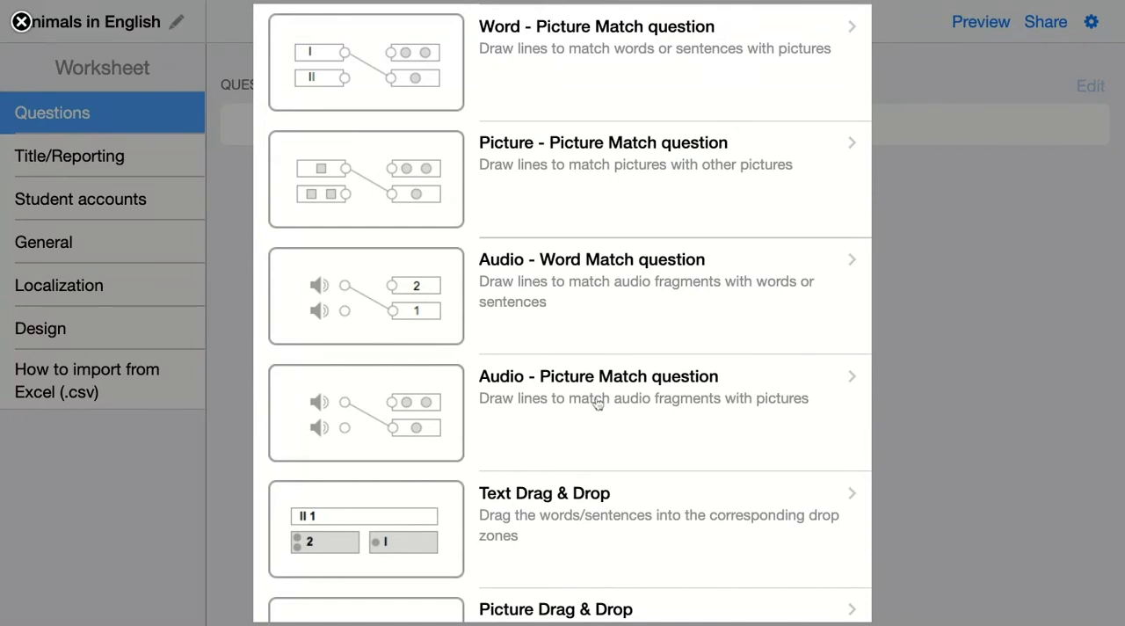
pyautogui.moveTo(341, 390)
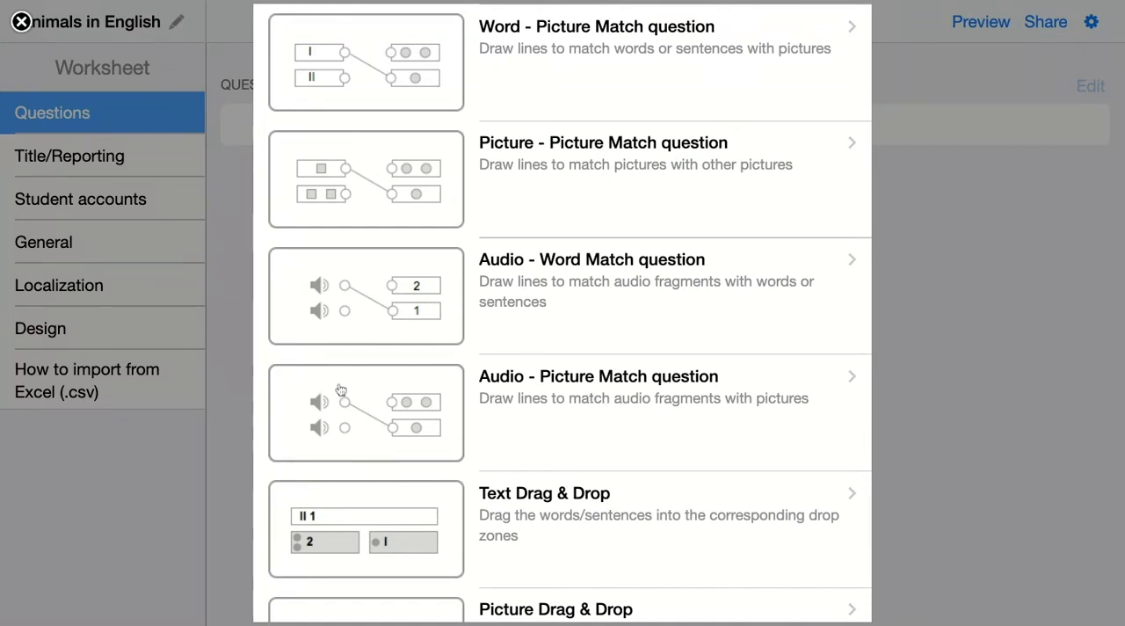
pyautogui.moveTo(401, 431)
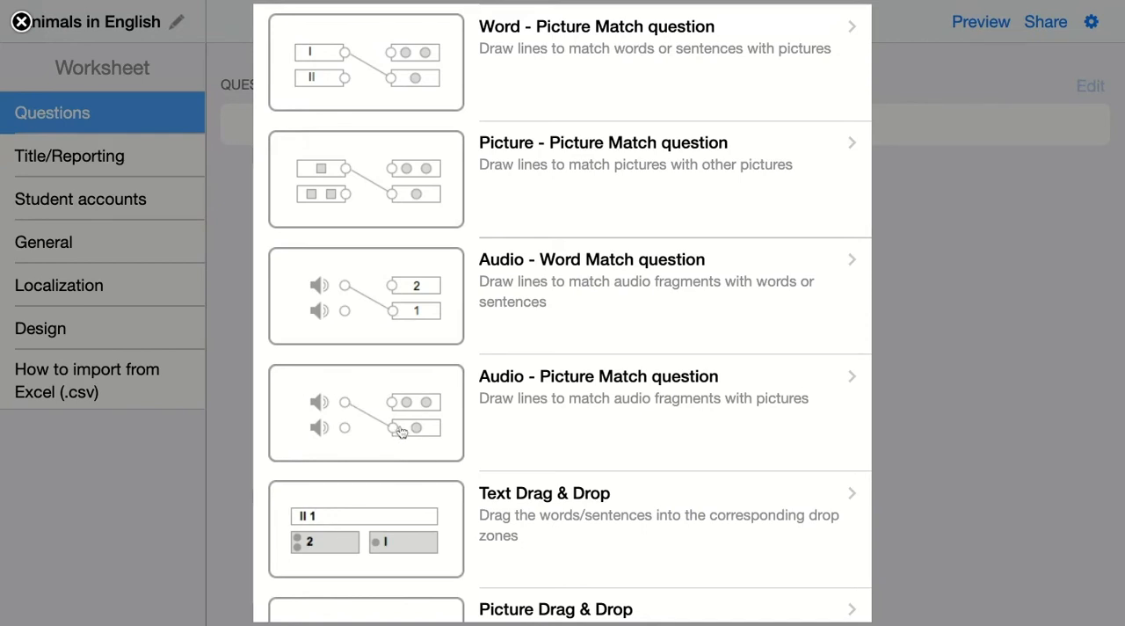
# Add an Audio - Picture Match question reading 'Connect the sound of an animal with the right animal.'.
pyautogui.click(597, 387)
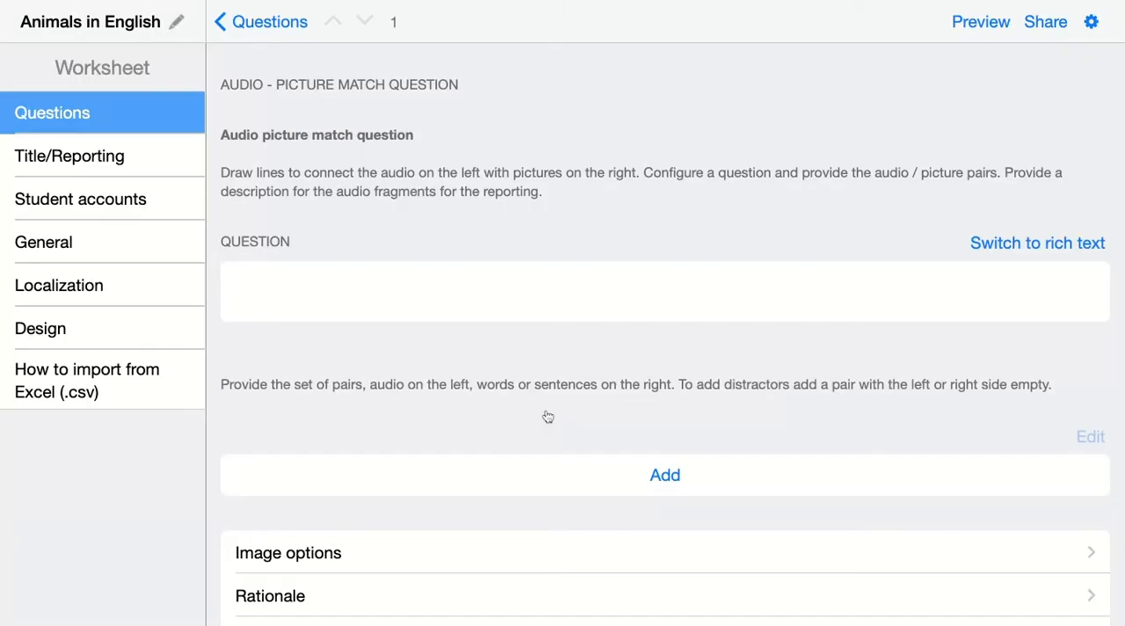
pyautogui.click(414, 292)
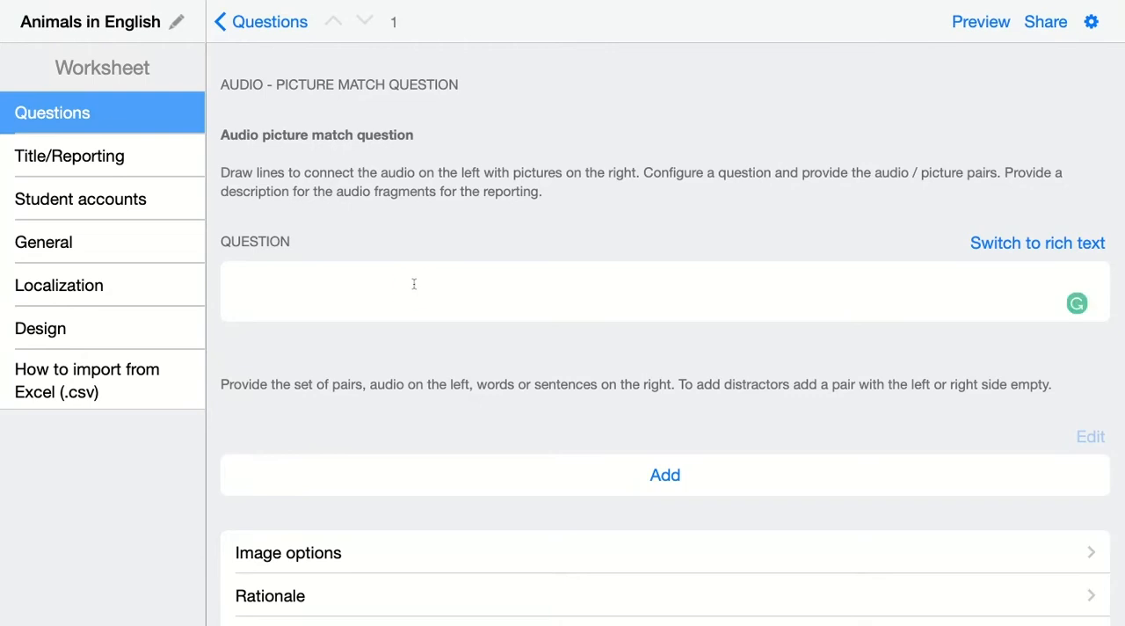
pyautogui.moveTo(416, 291)
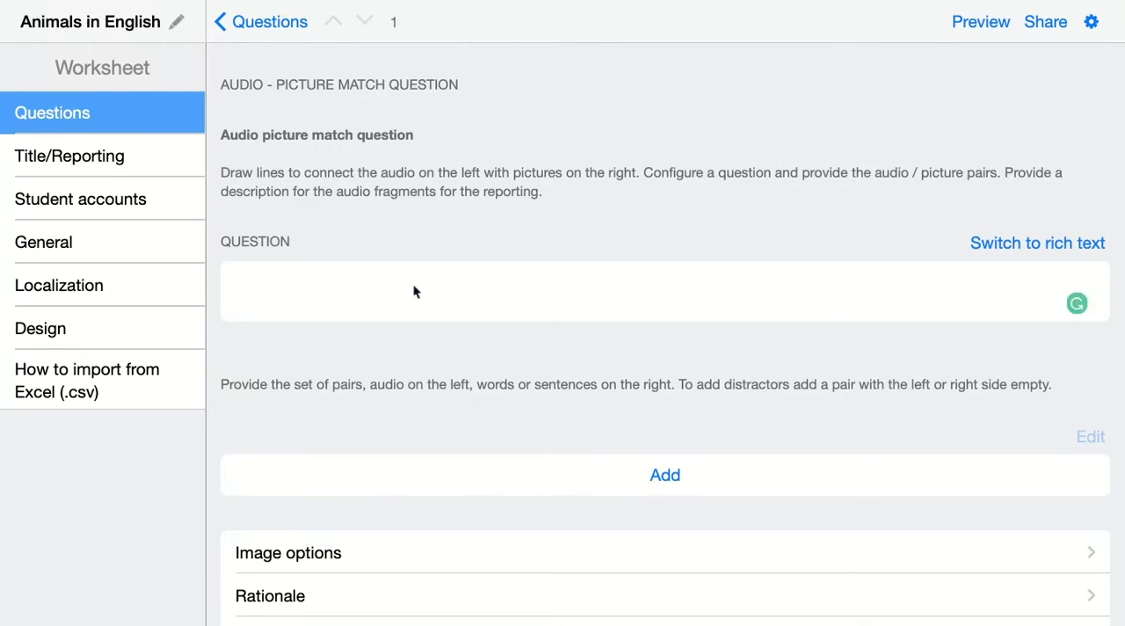
pyautogui.write('Connect the sound of an animal with the')
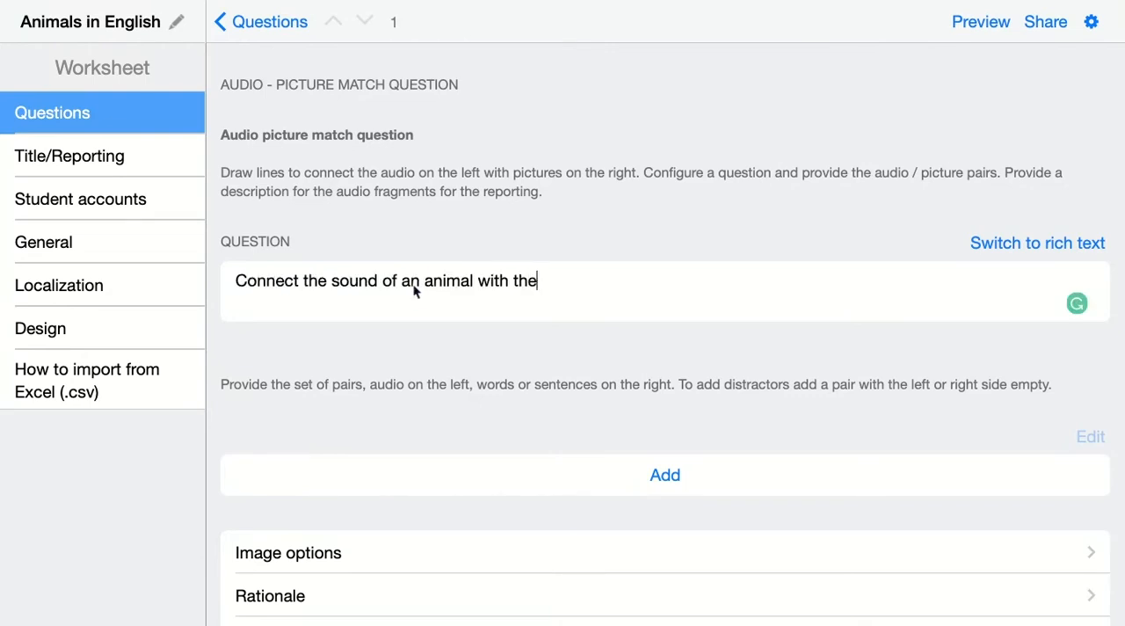
pyautogui.write('right ani')
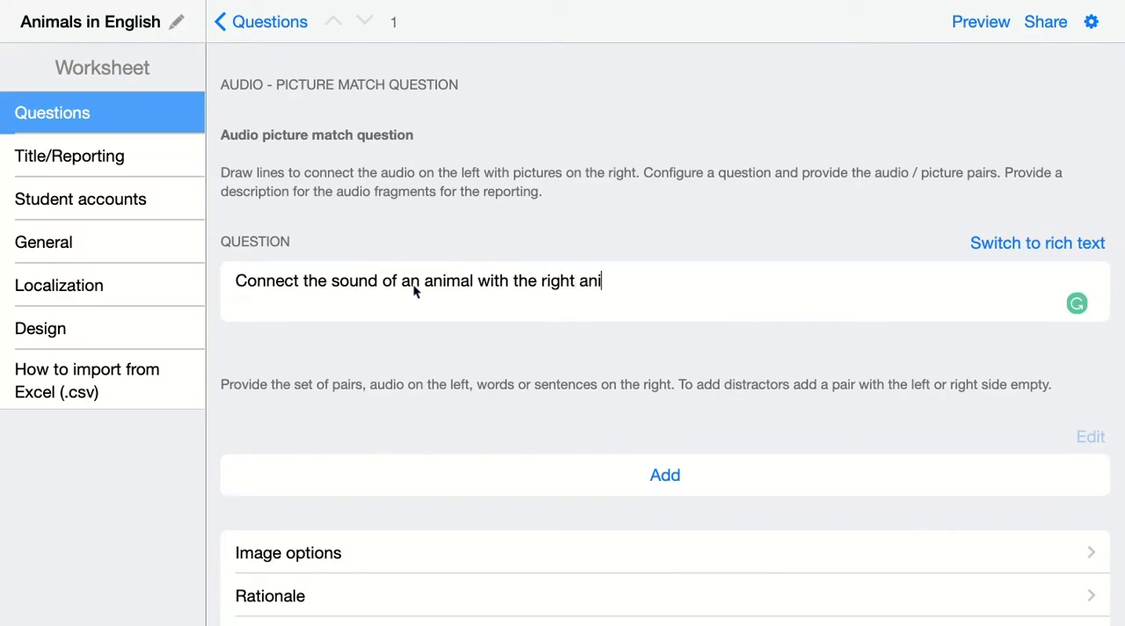
pyautogui.write('mal.')
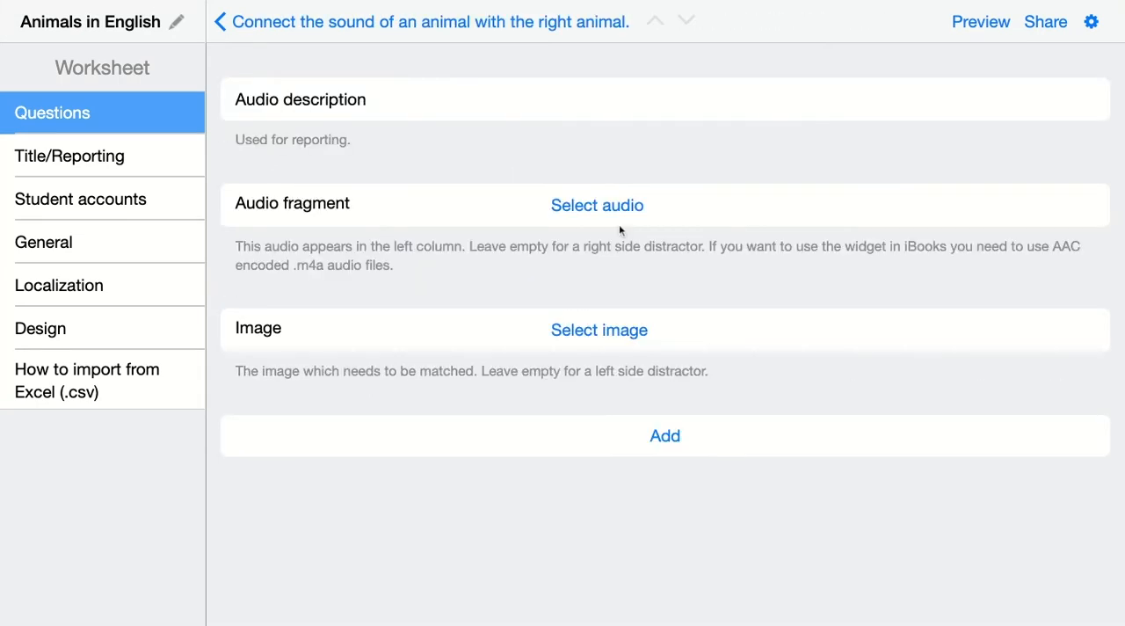
# Describe the first pair as 'Raccoon' and attach the raccoon3.mp3 sound clip.
pyautogui.click(611, 99)
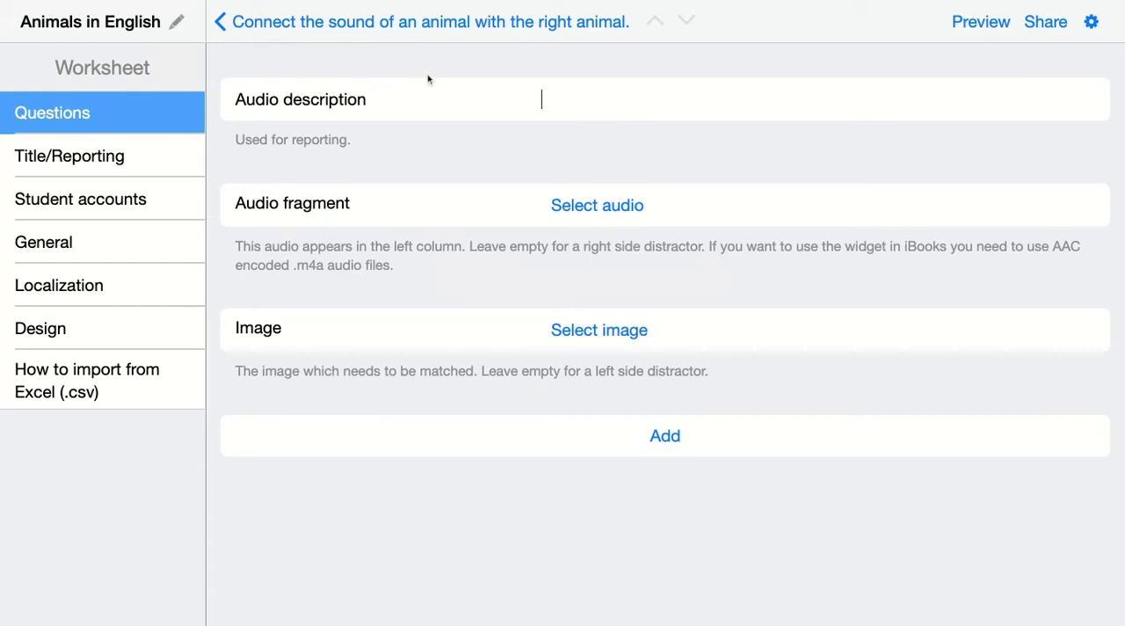
pyautogui.moveTo(368, 157)
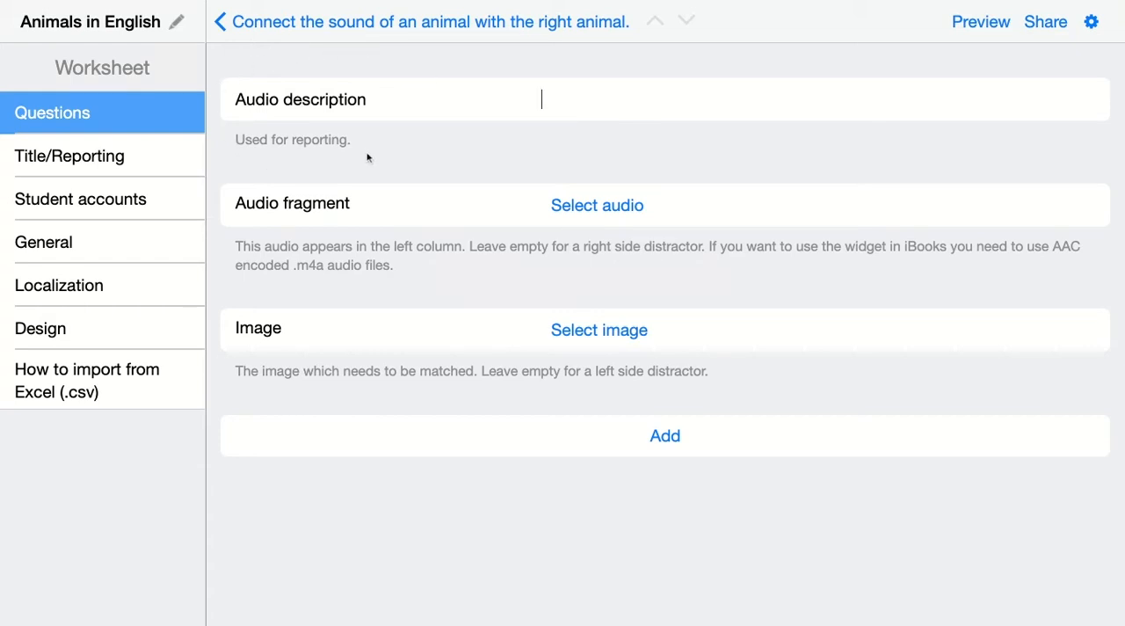
pyautogui.write('Rac')
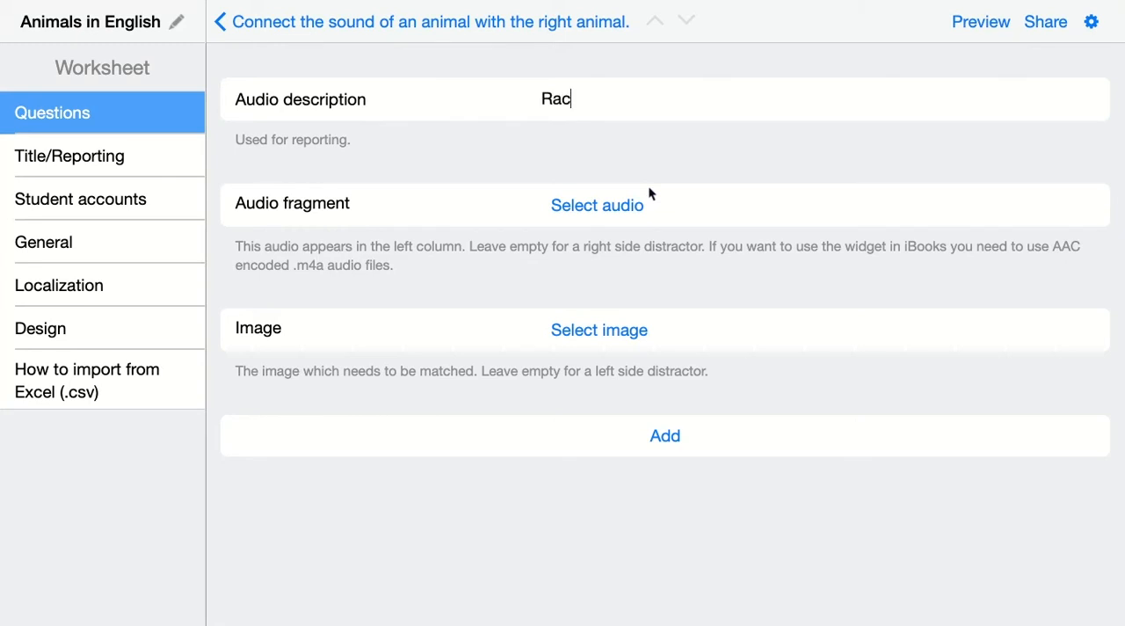
pyautogui.write('coon')
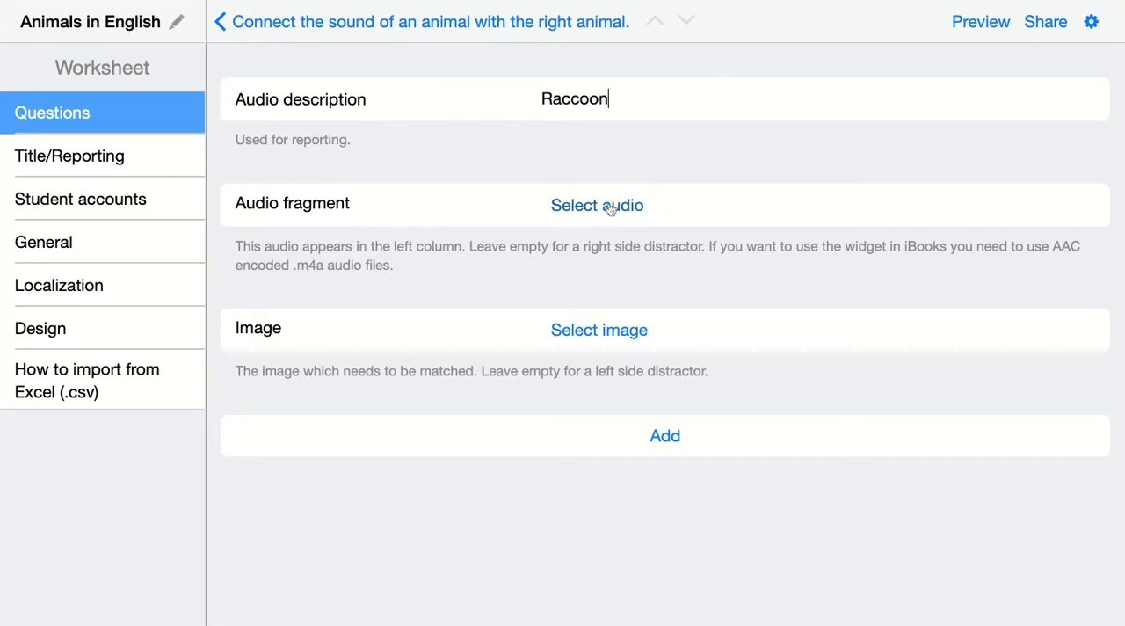
pyautogui.click(597, 205)
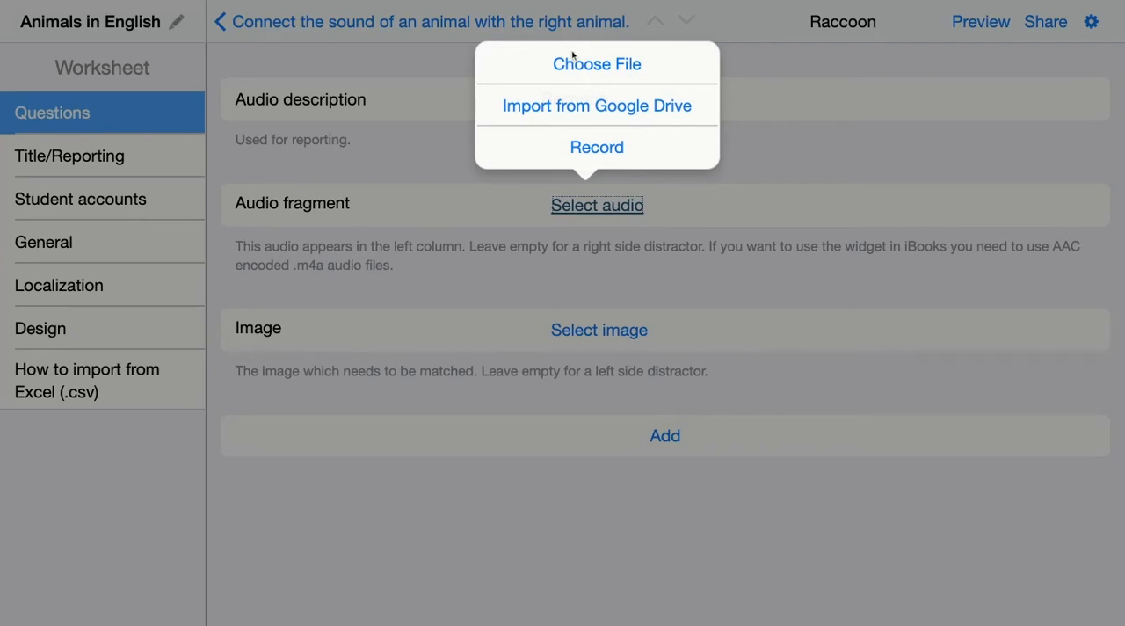
pyautogui.moveTo(549, 79)
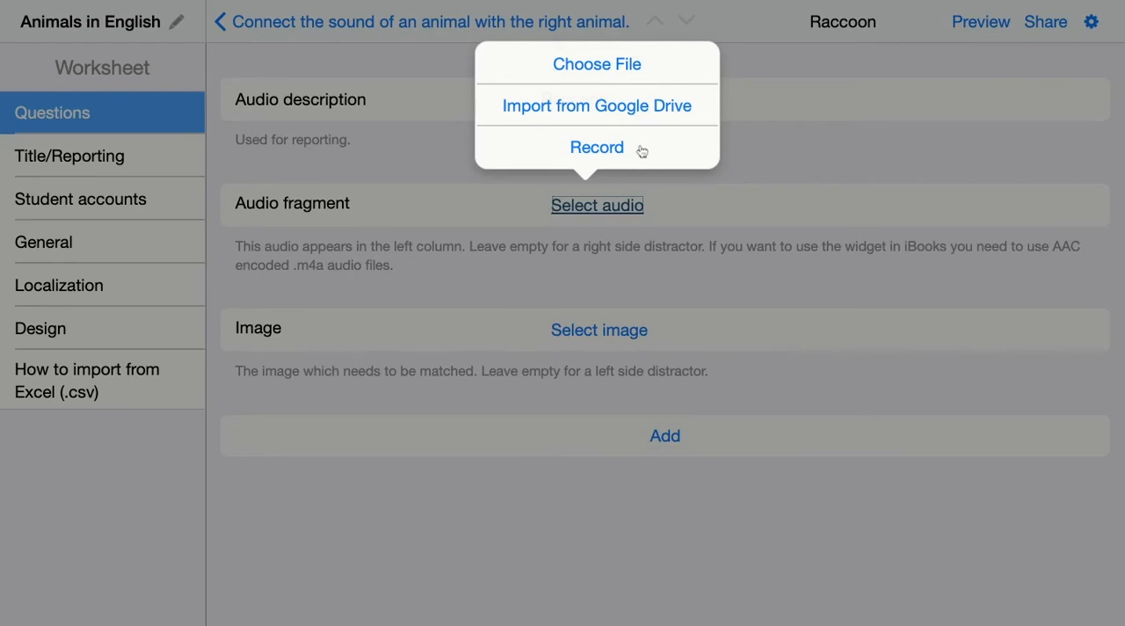
pyautogui.moveTo(550, 155)
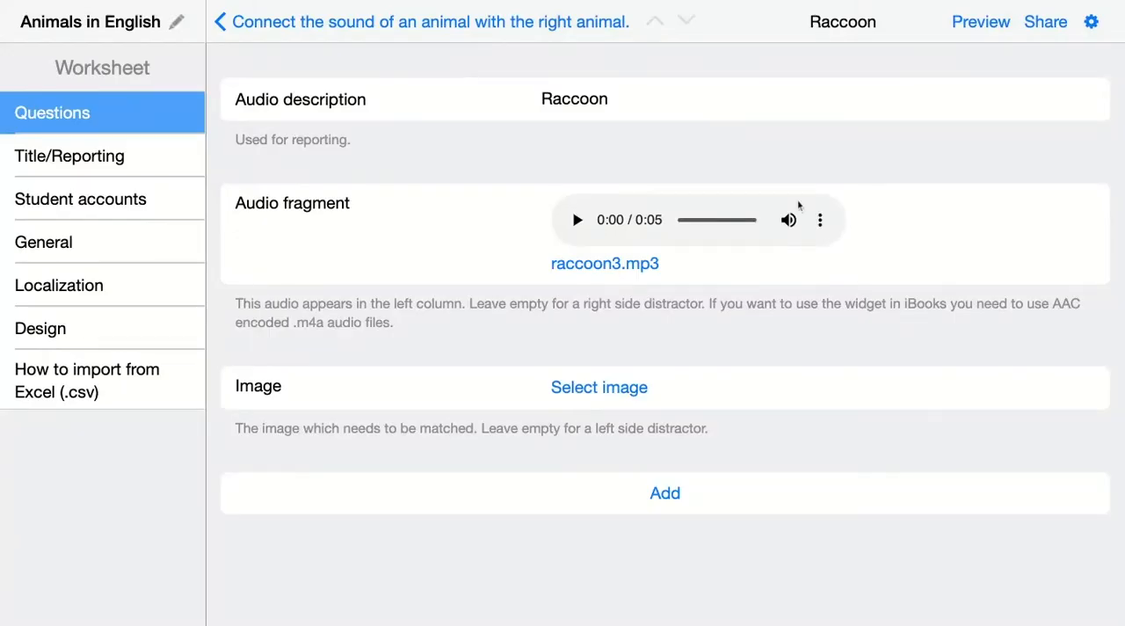
pyautogui.moveTo(729, 238)
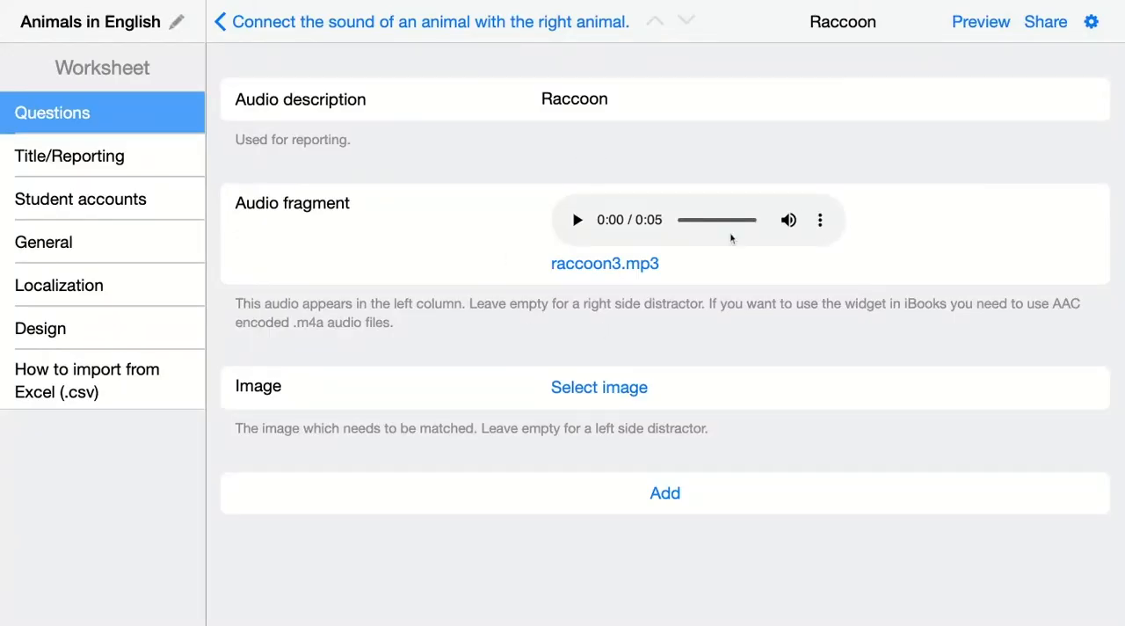
pyautogui.click(598, 386)
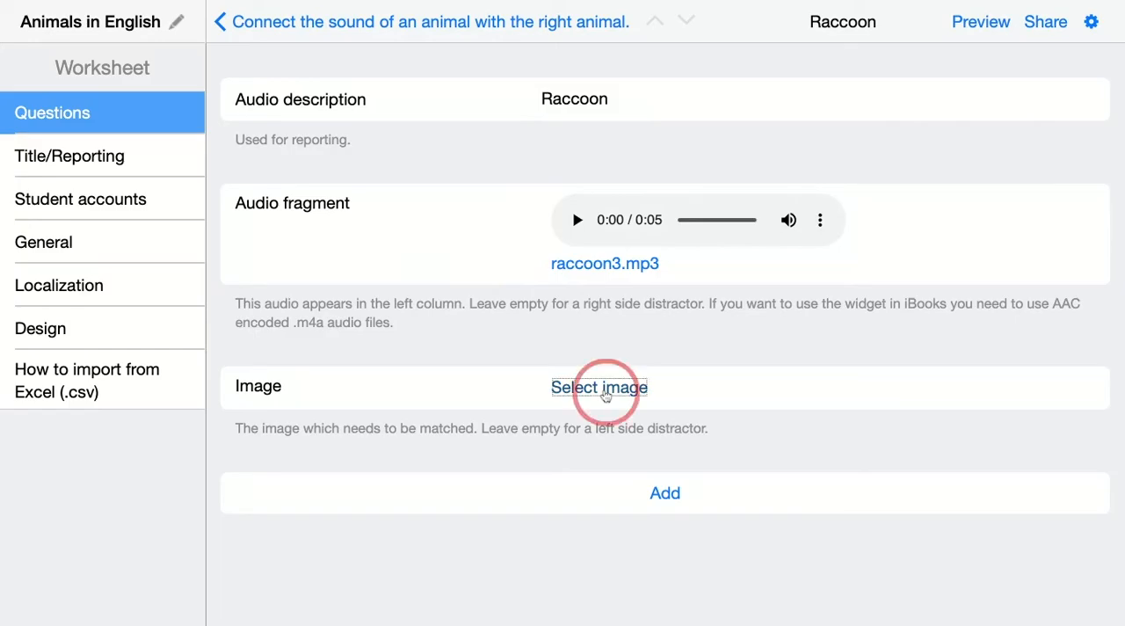
# Give the Raccoon pair a raccoon picture found in the online image search.
pyautogui.click(599, 386)
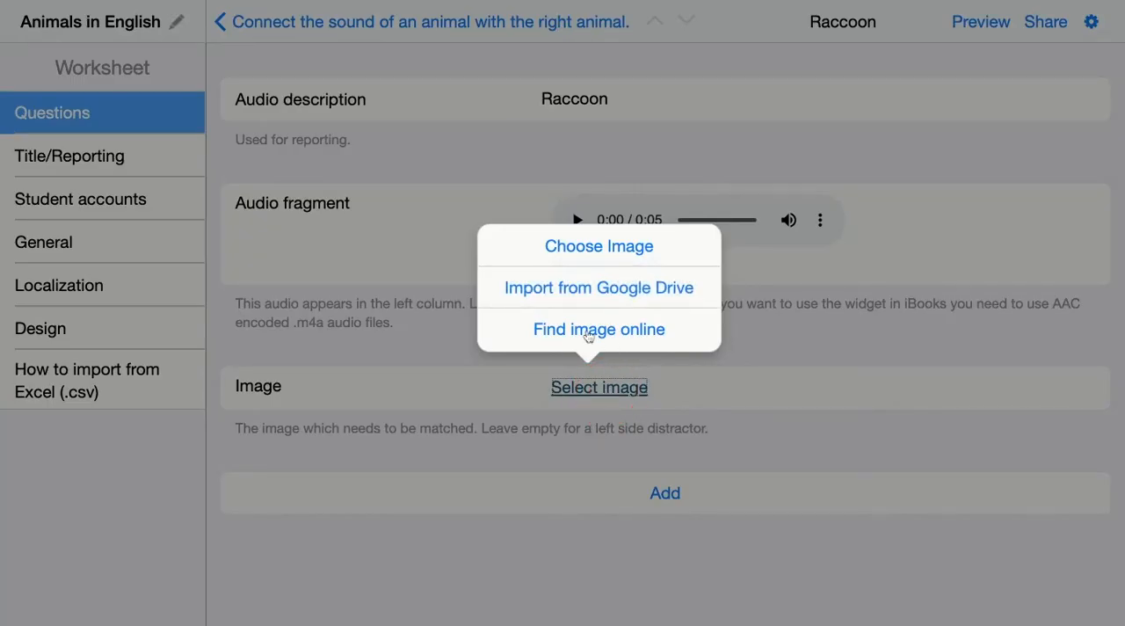
pyautogui.click(599, 329)
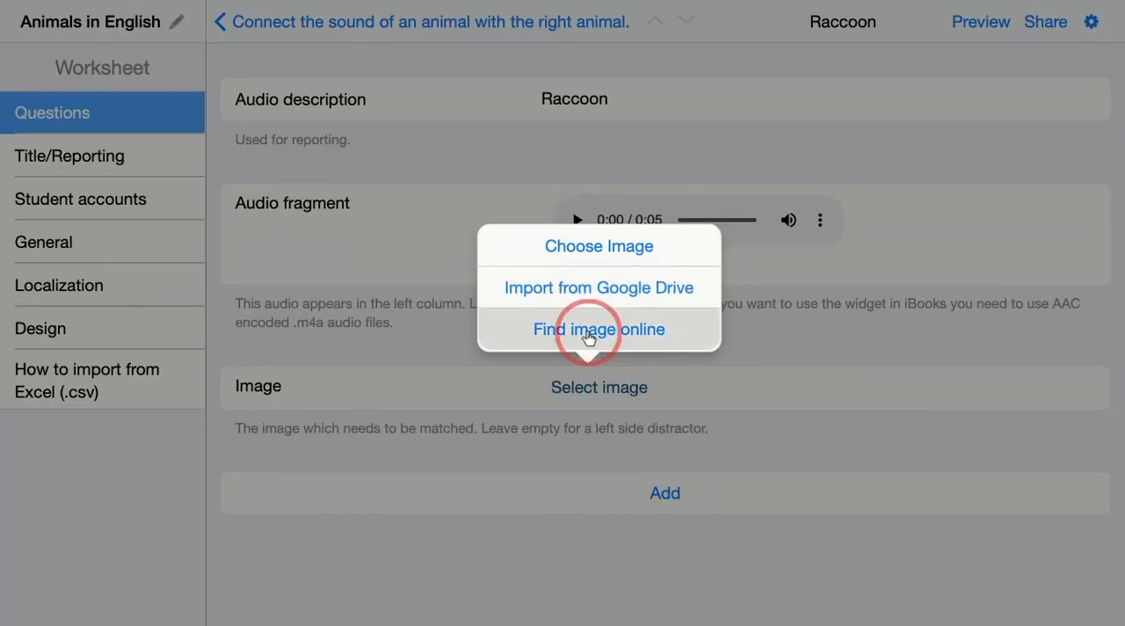
pyautogui.click(598, 329)
pyautogui.write('Hye')
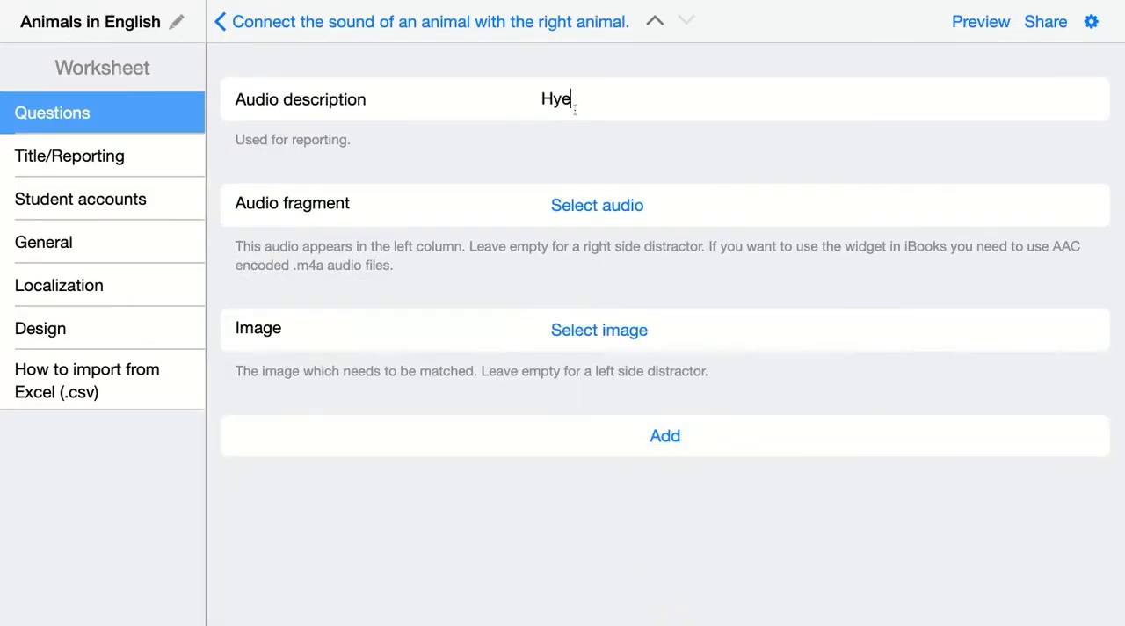
# Attach computer sound files and pictures to the Hyena and wolf pairs.
pyautogui.click(597, 204)
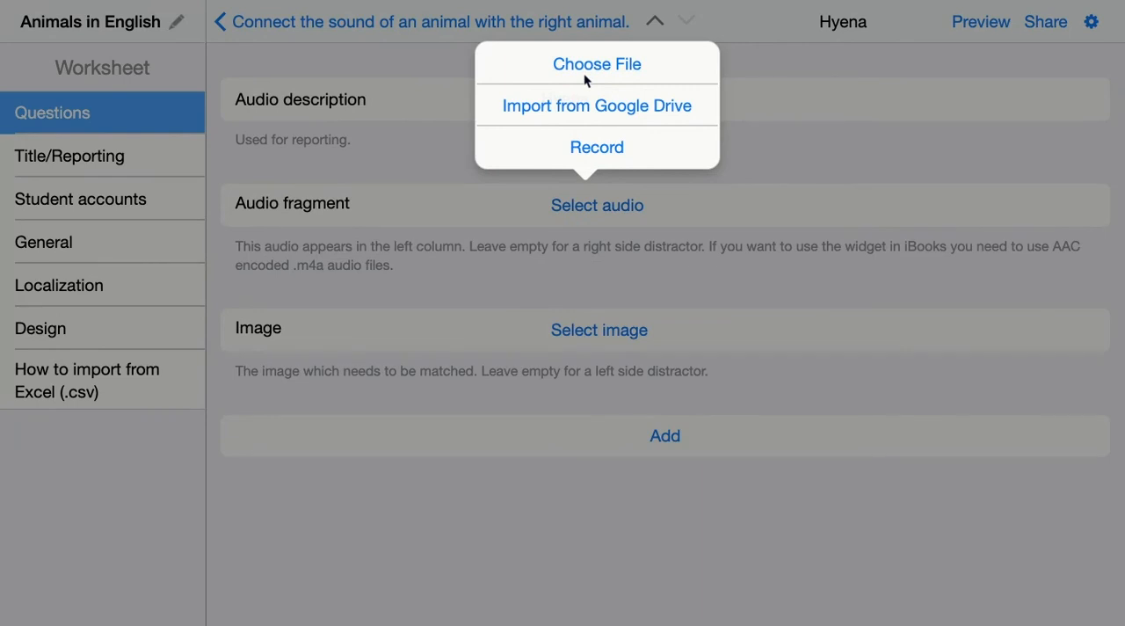
pyautogui.click(597, 64)
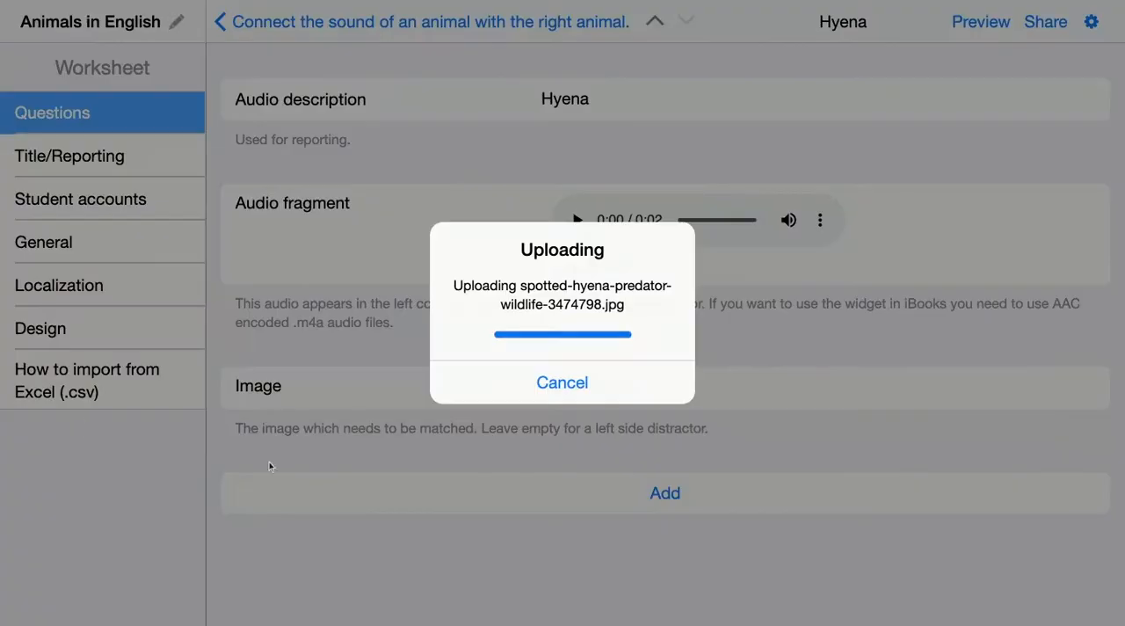
pyautogui.click(597, 205)
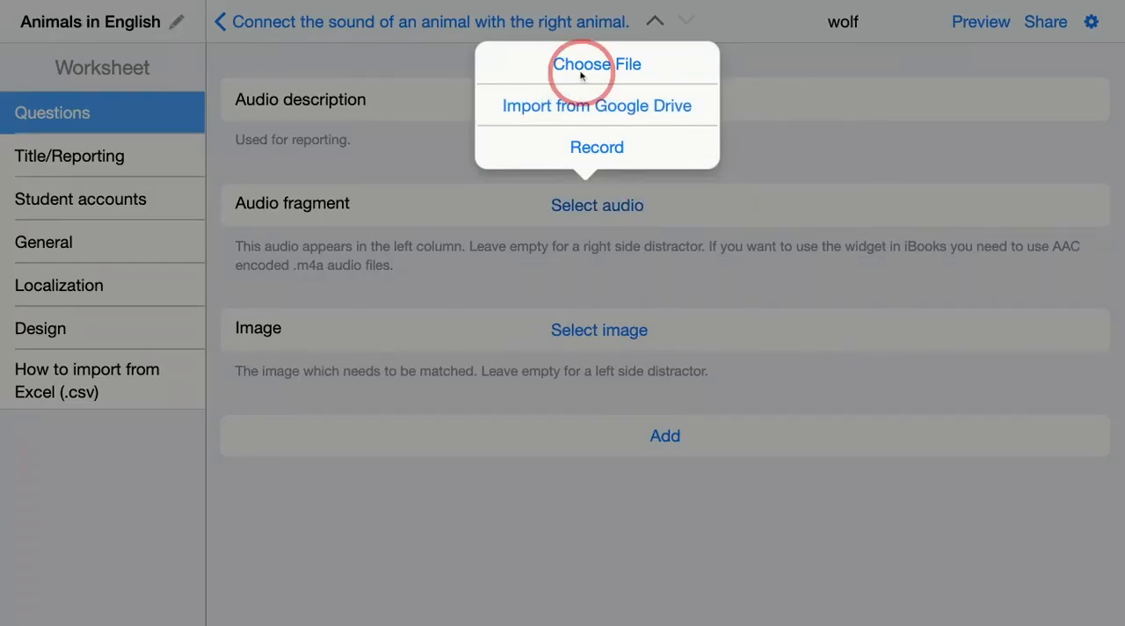
pyautogui.click(596, 64)
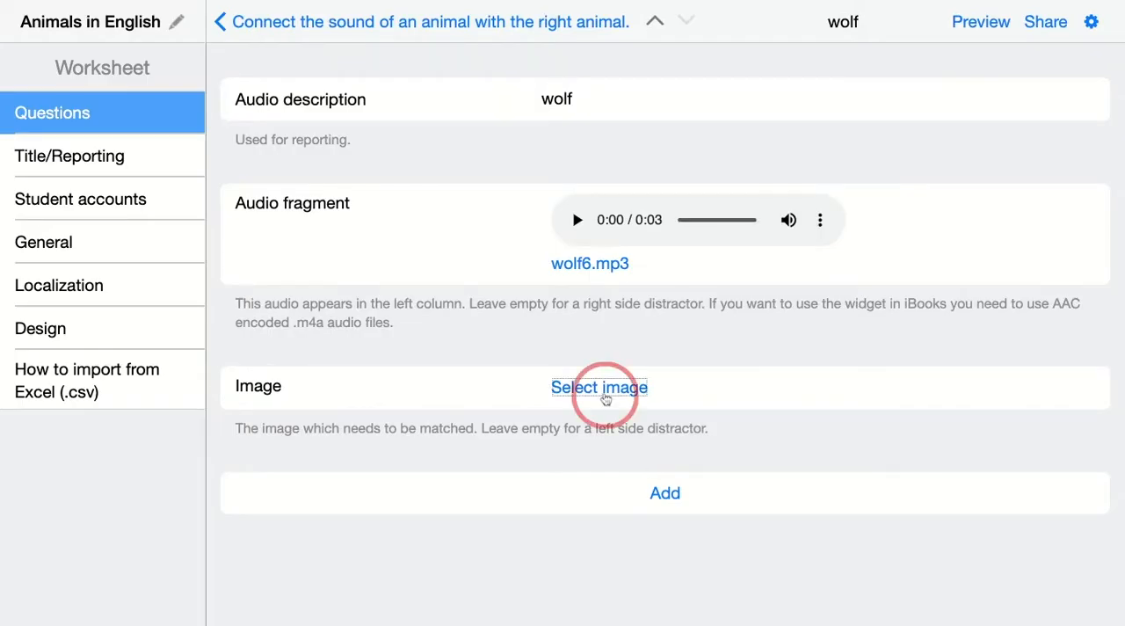
pyautogui.click(599, 387)
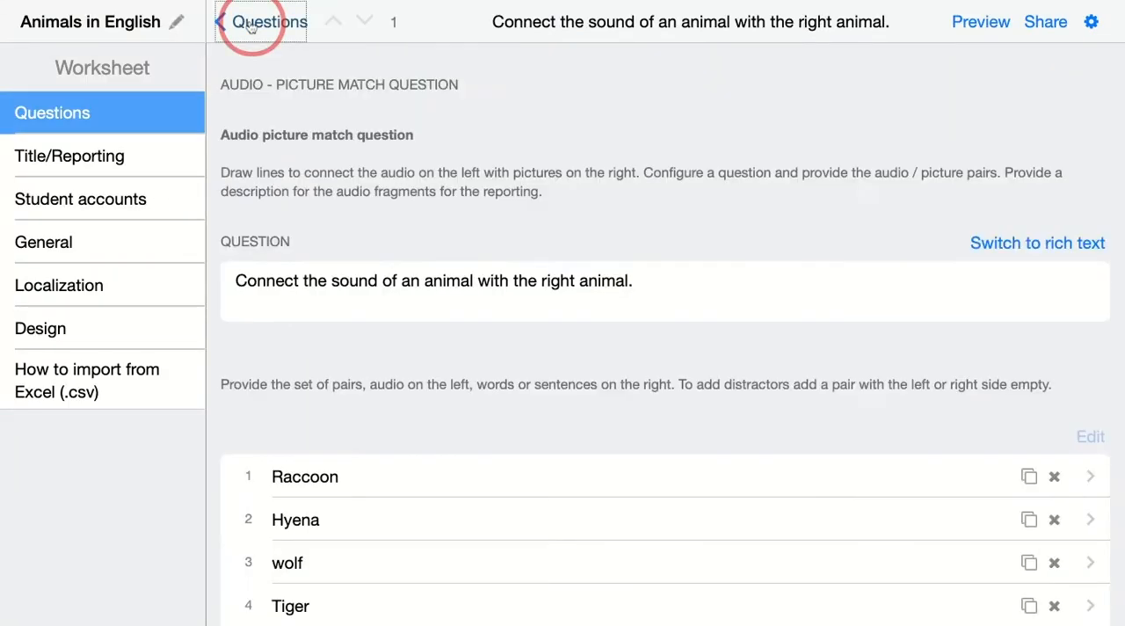
# Add a new empty pair below the elephant item in the pair list.
pyautogui.scroll(-3)
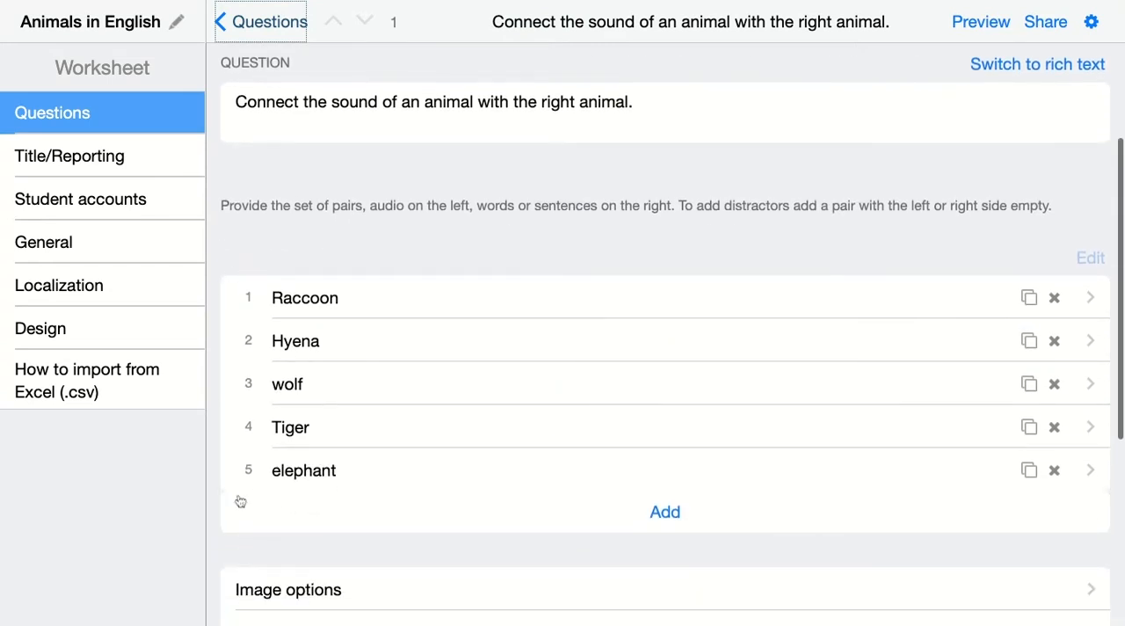
pyautogui.moveTo(281, 509)
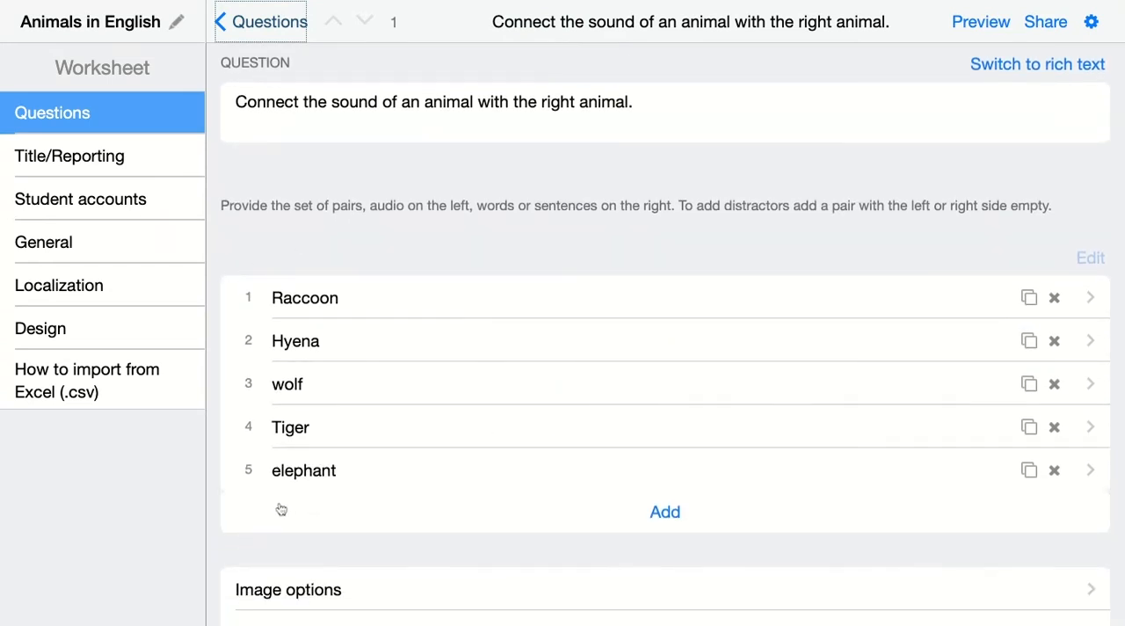
pyautogui.moveTo(757, 508)
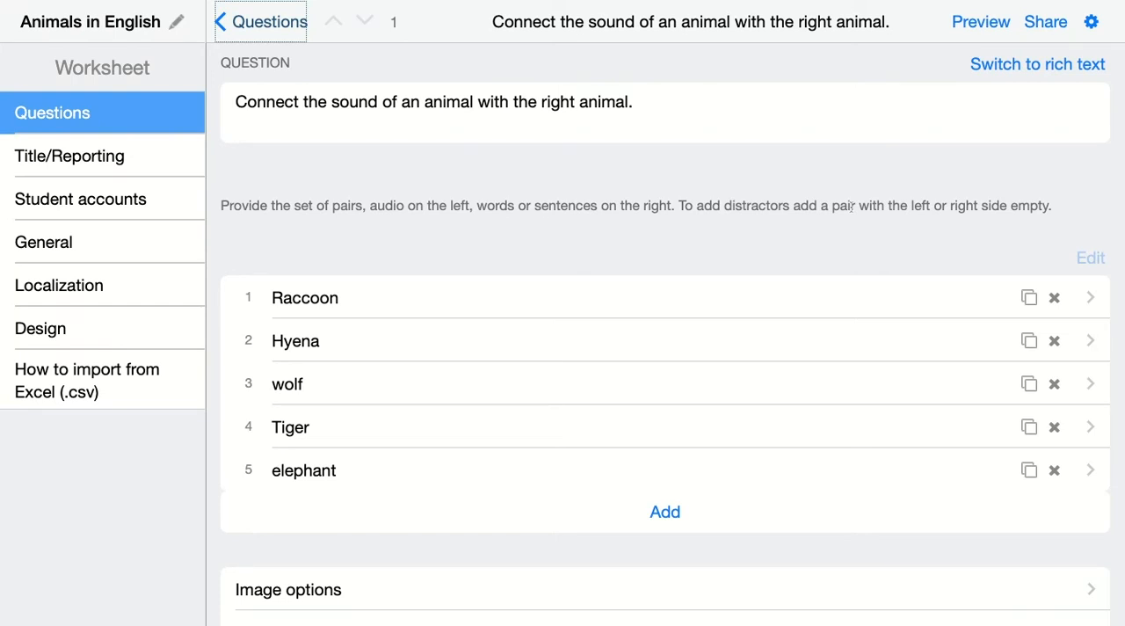
pyautogui.click(1090, 297)
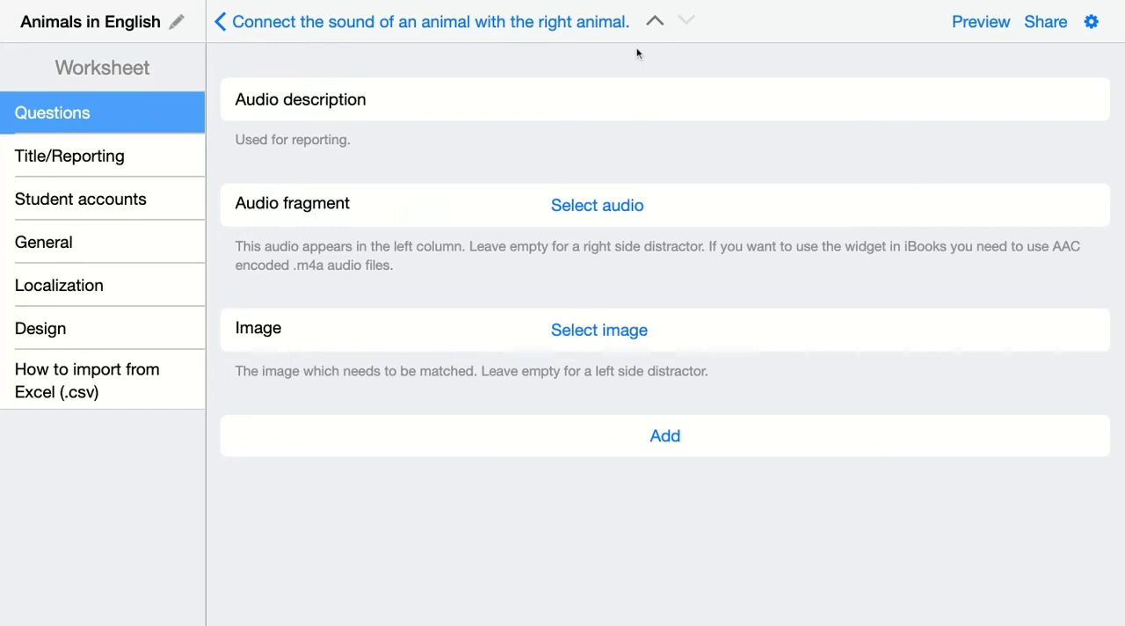
# Give the distractor pair a lion photo from the online image collection.
pyautogui.click(598, 330)
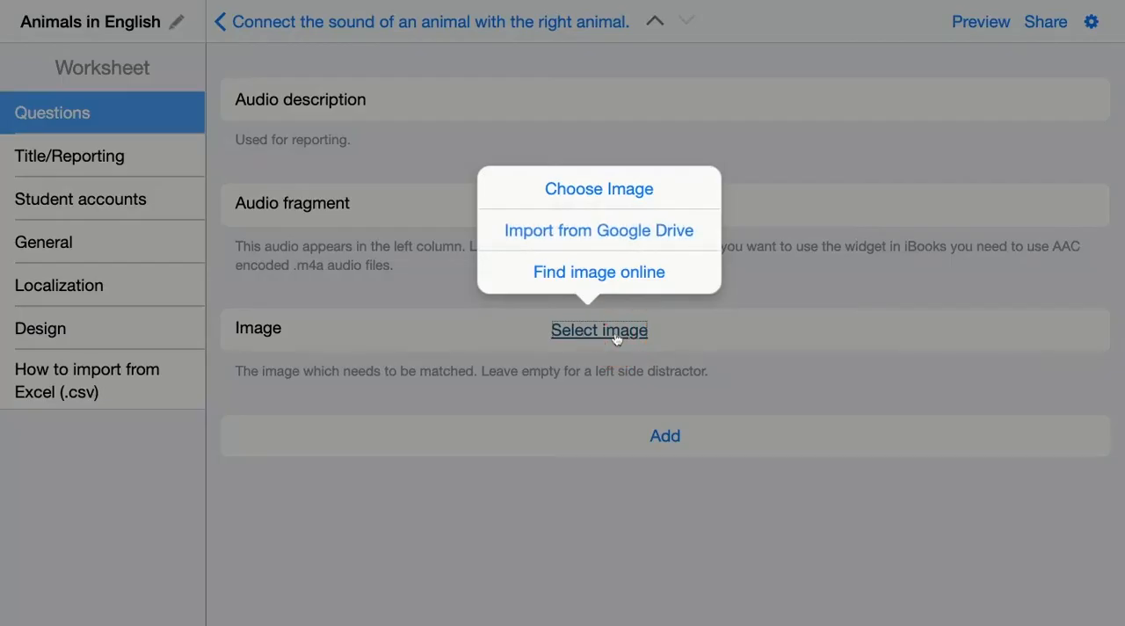
pyautogui.moveTo(591, 194)
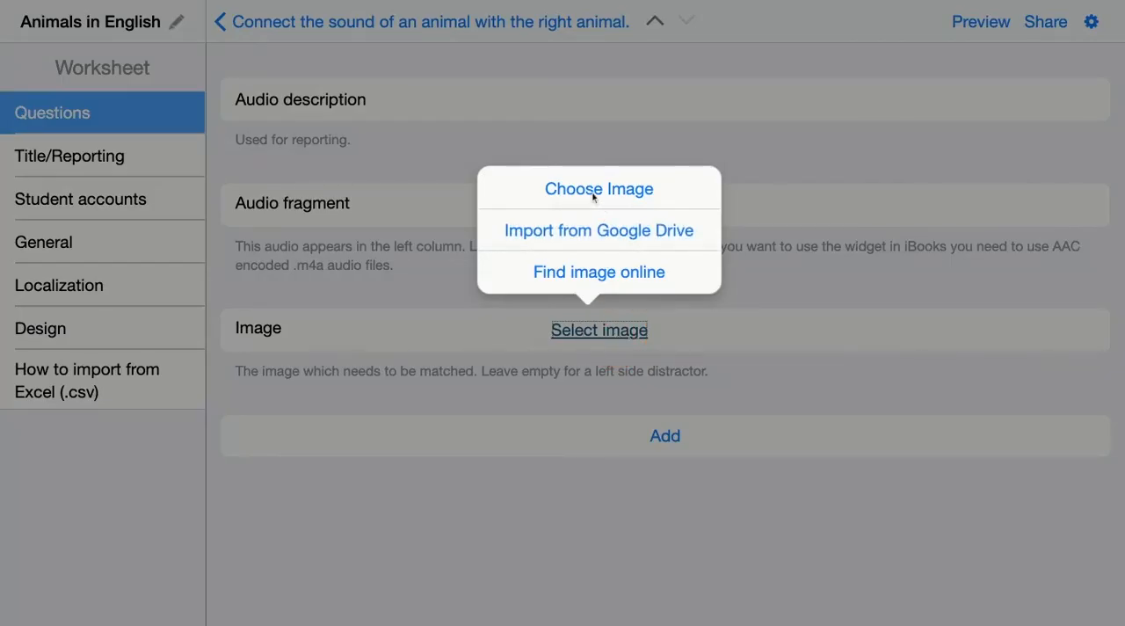
pyautogui.click(598, 271)
pyautogui.write('lion')
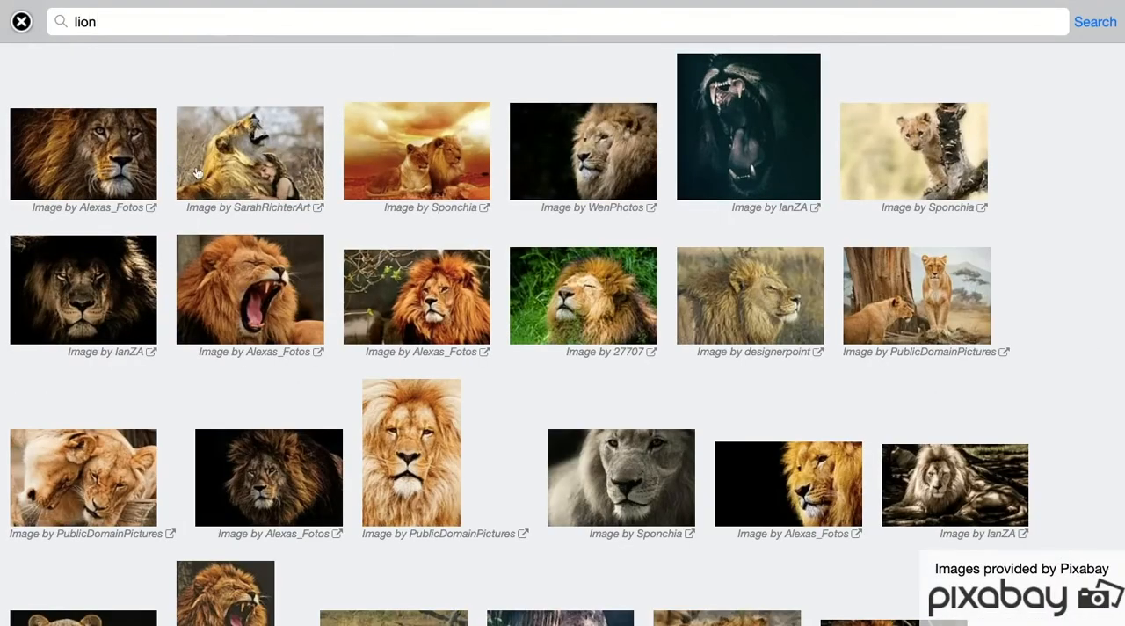
pyautogui.click(83, 154)
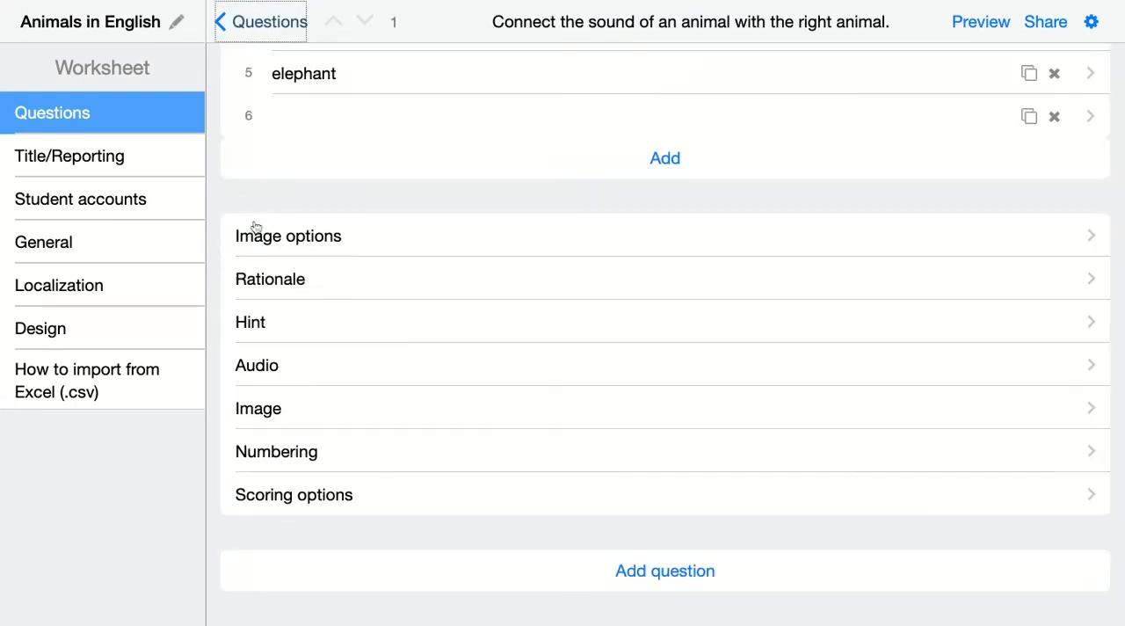
pyautogui.moveTo(255, 228)
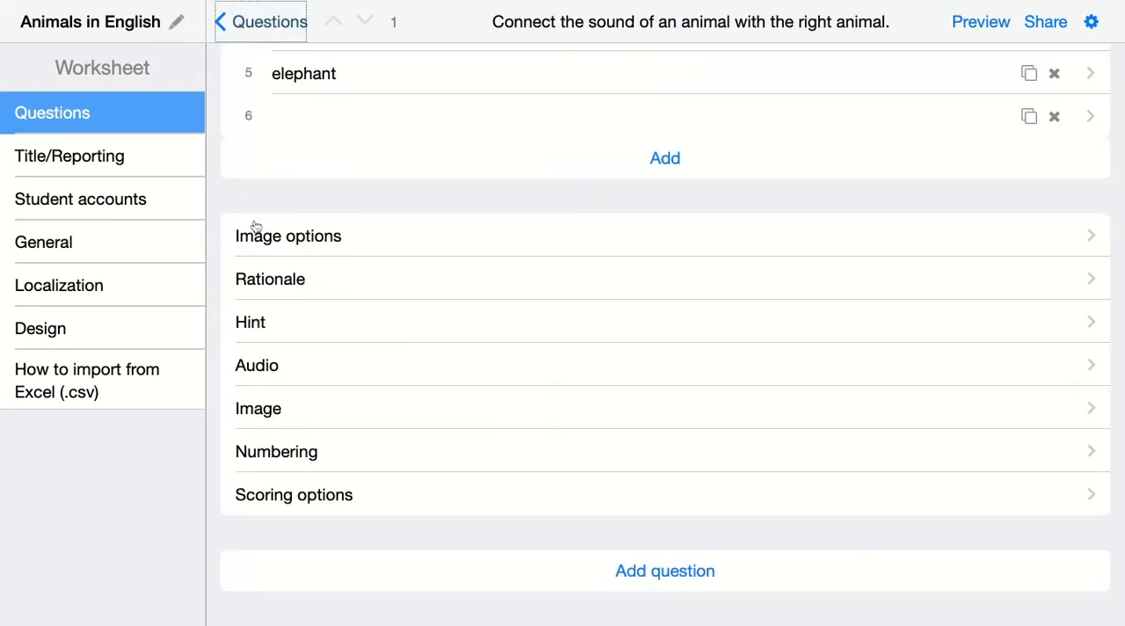
pyautogui.moveTo(329, 459)
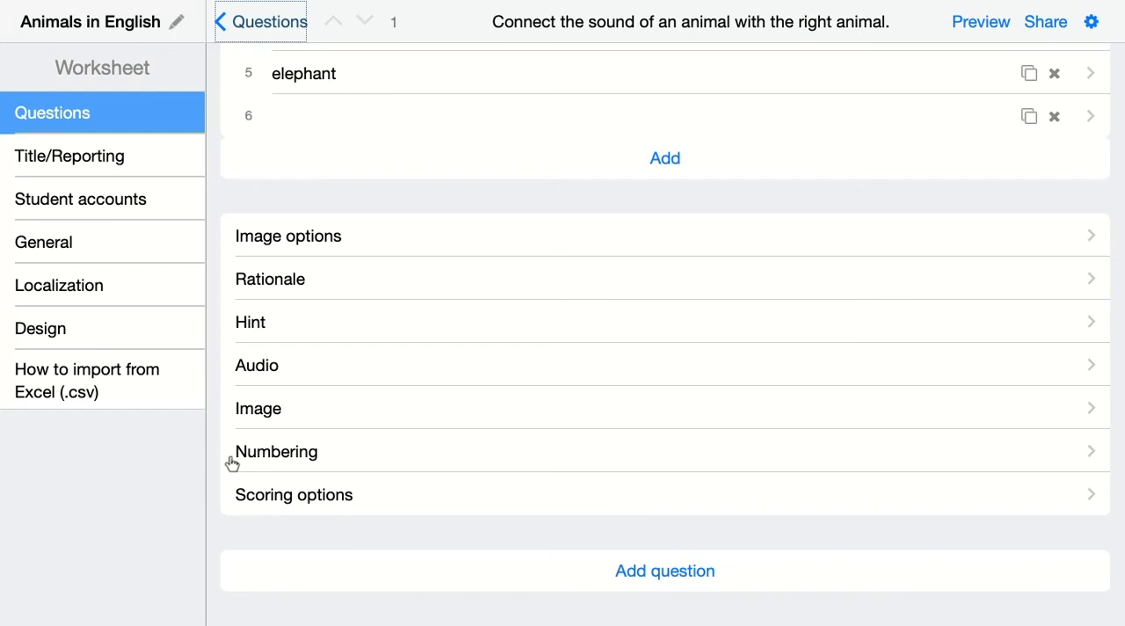
pyautogui.moveTo(312, 499)
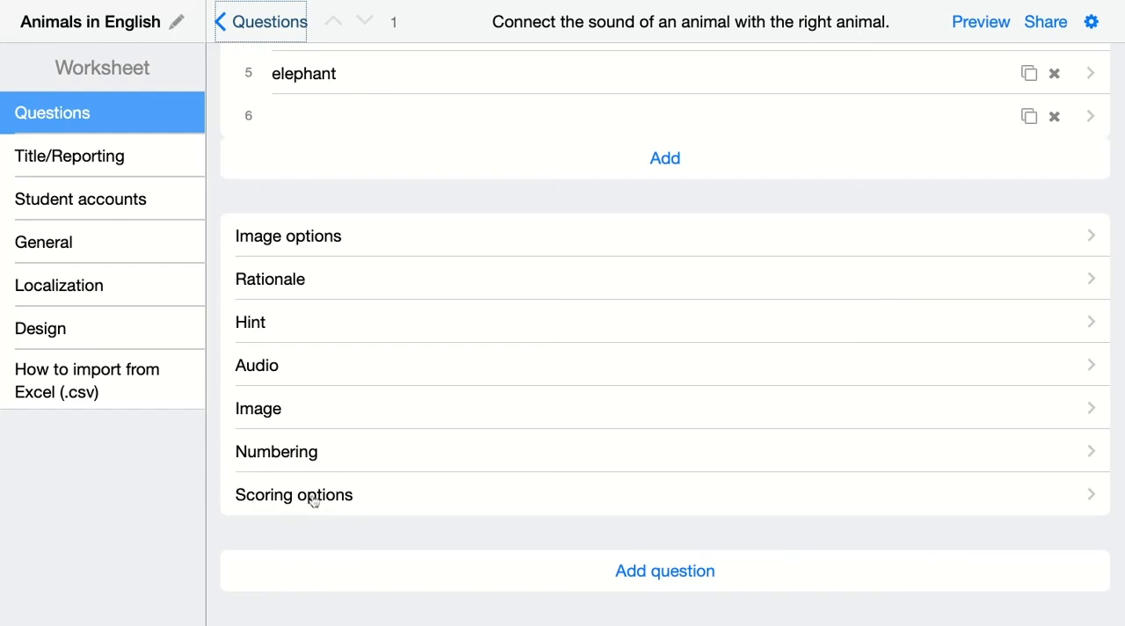
pyautogui.click(294, 494)
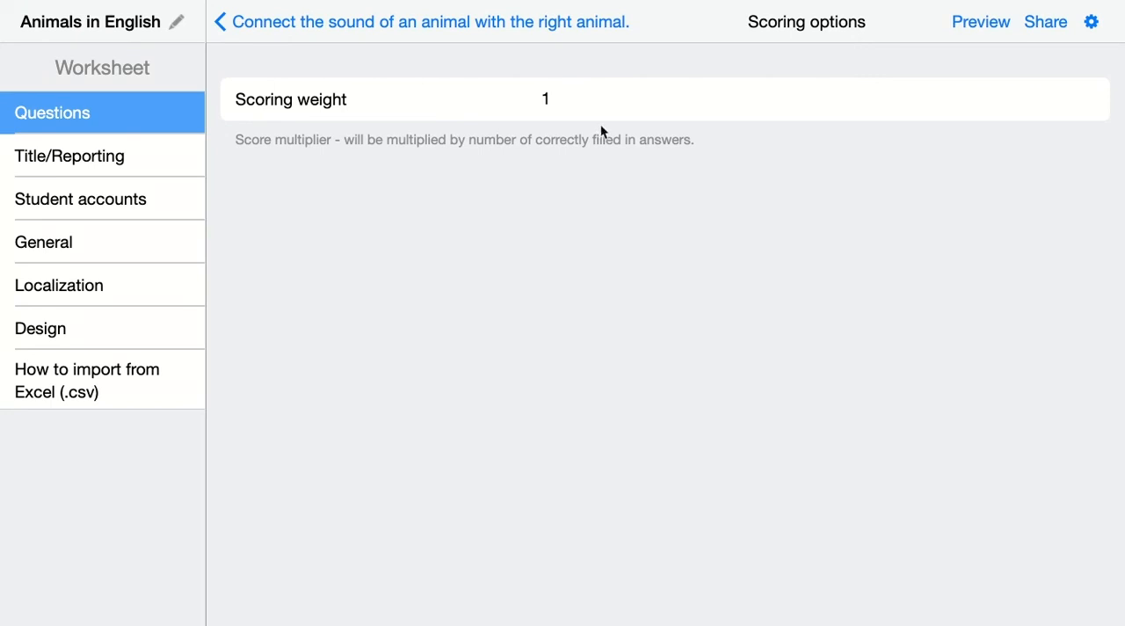
pyautogui.moveTo(221, 148)
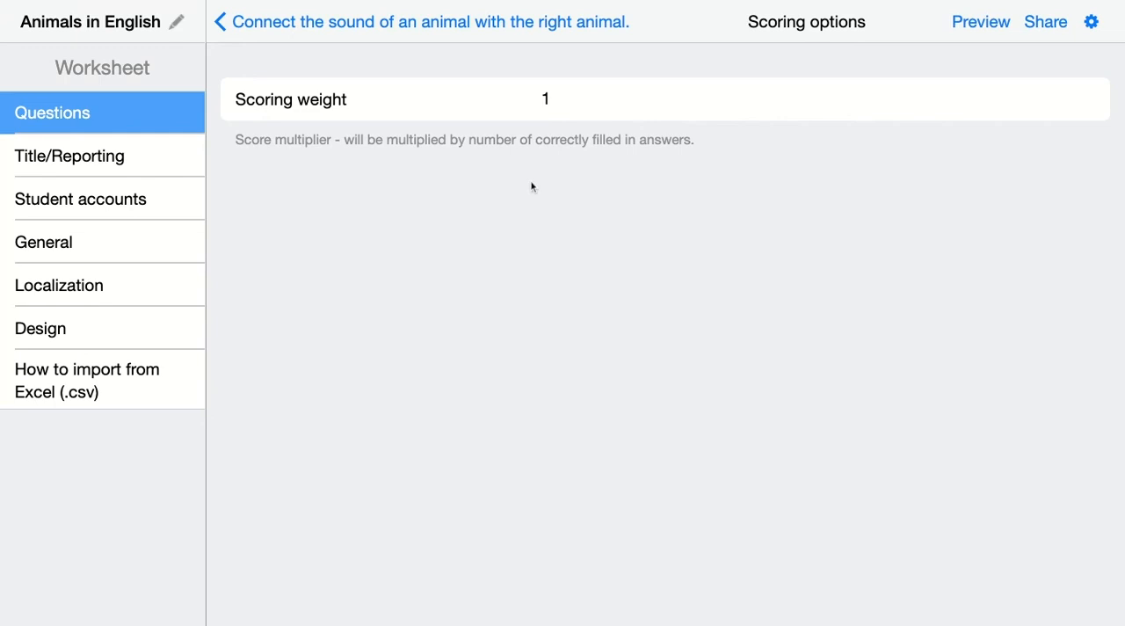
pyautogui.moveTo(345, 163)
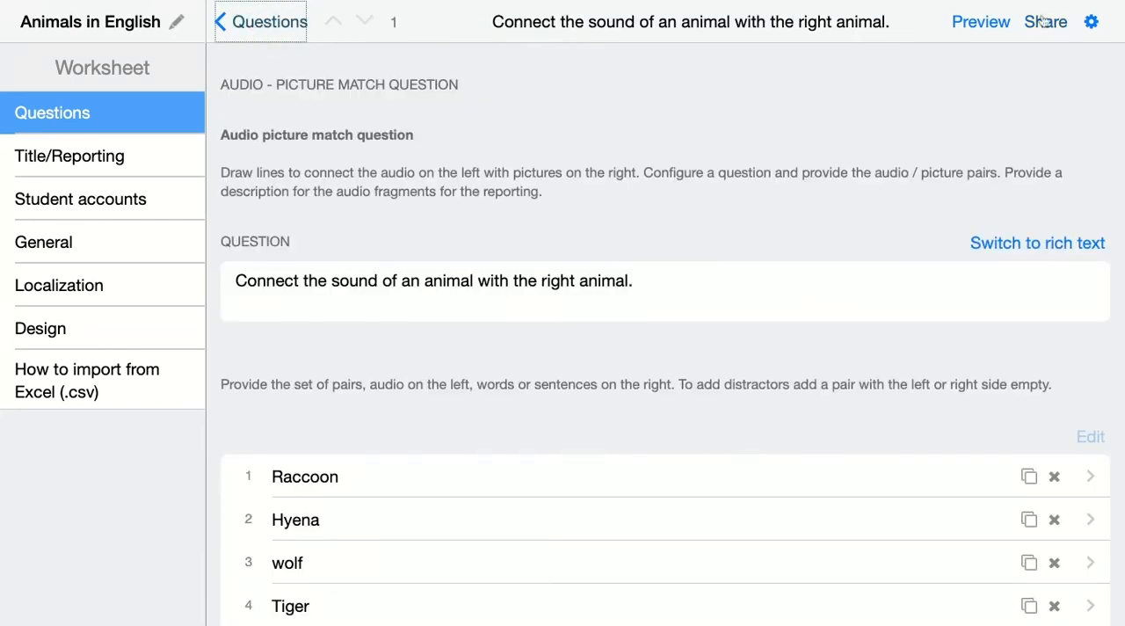
# Preview the worksheet as a student and inspect the enlarged hyena picture with zoom.
pyautogui.click(980, 22)
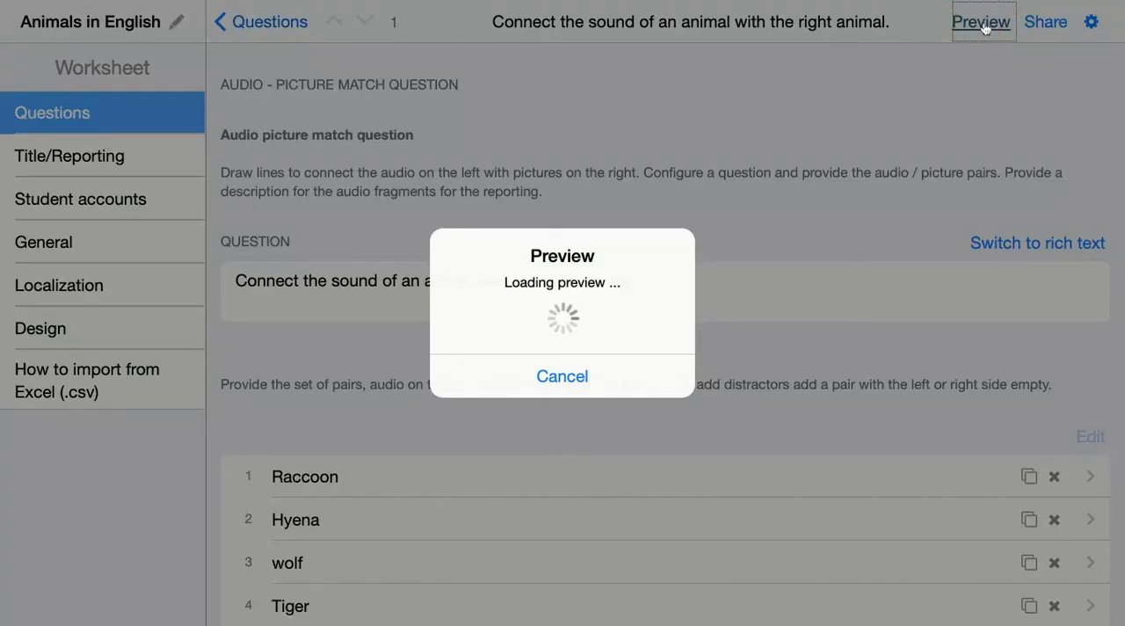
pyautogui.click(982, 21)
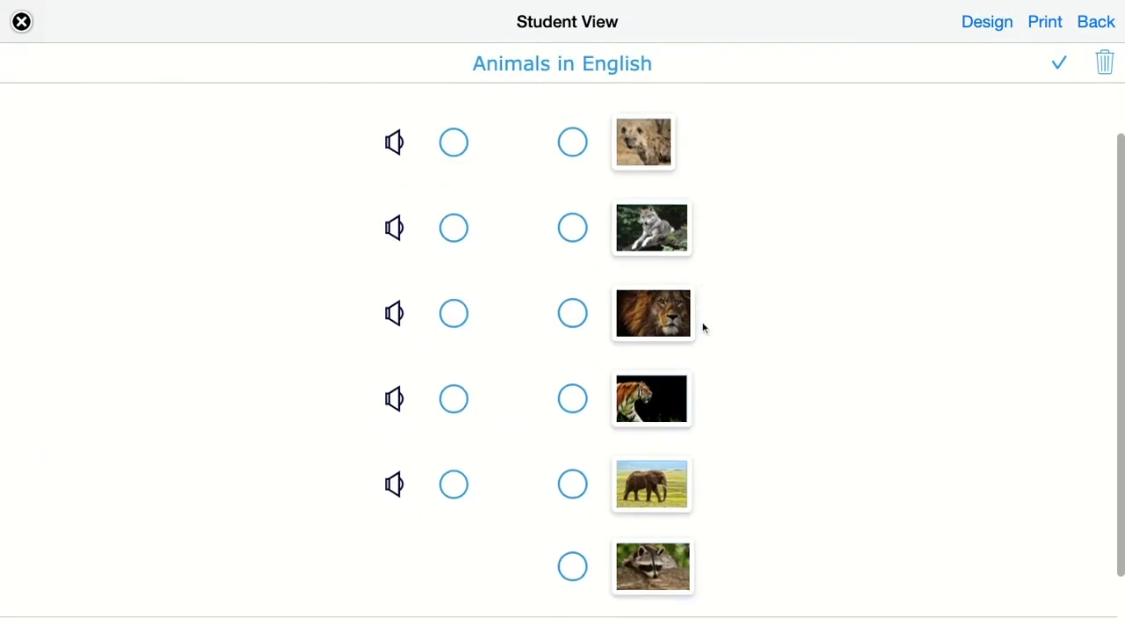
pyautogui.scroll(-3)
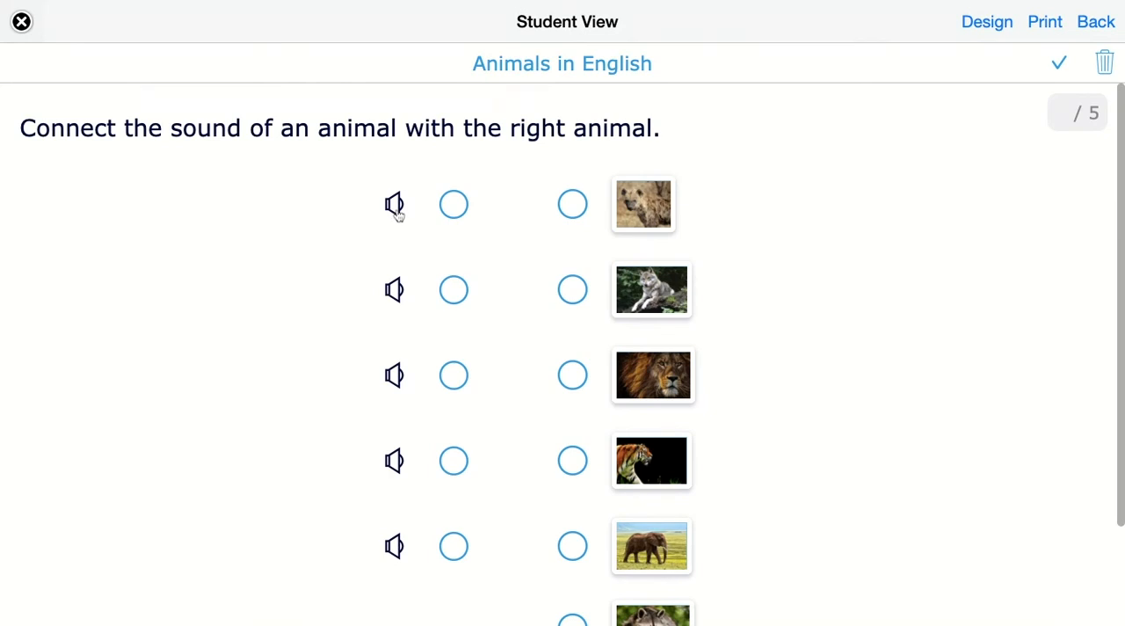
pyautogui.moveTo(659, 607)
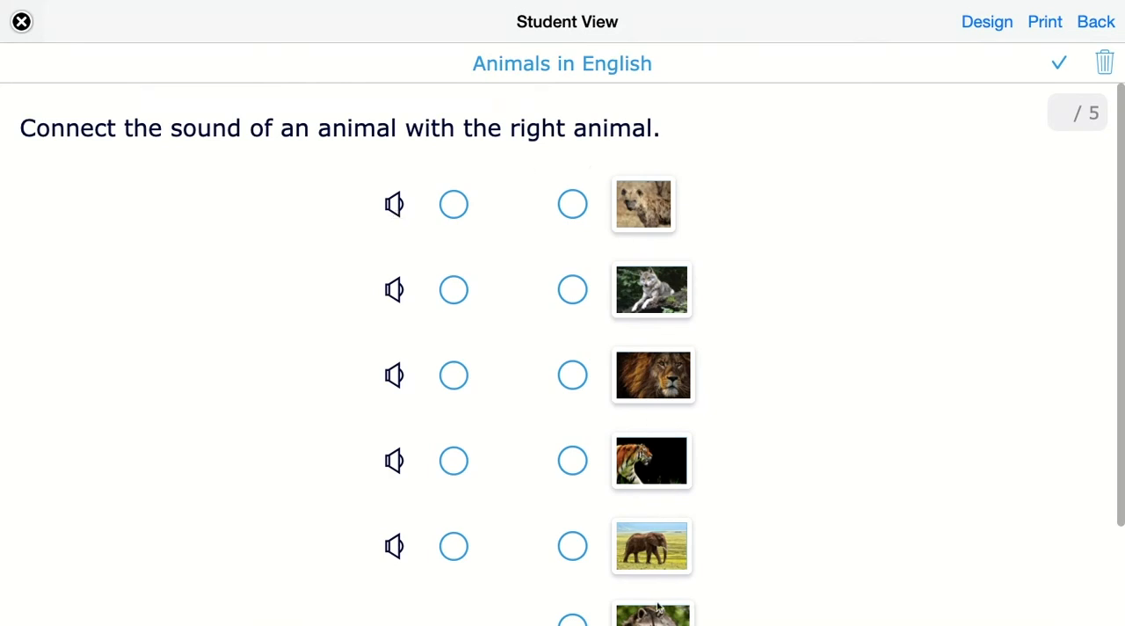
pyautogui.moveTo(578, 609)
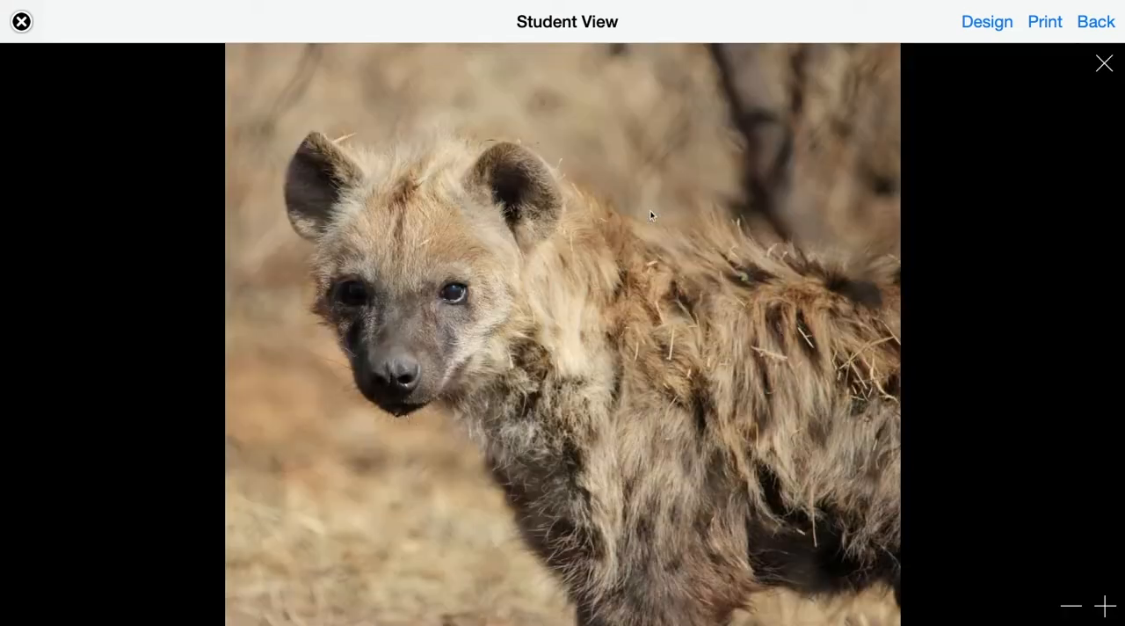
pyautogui.click(1106, 606)
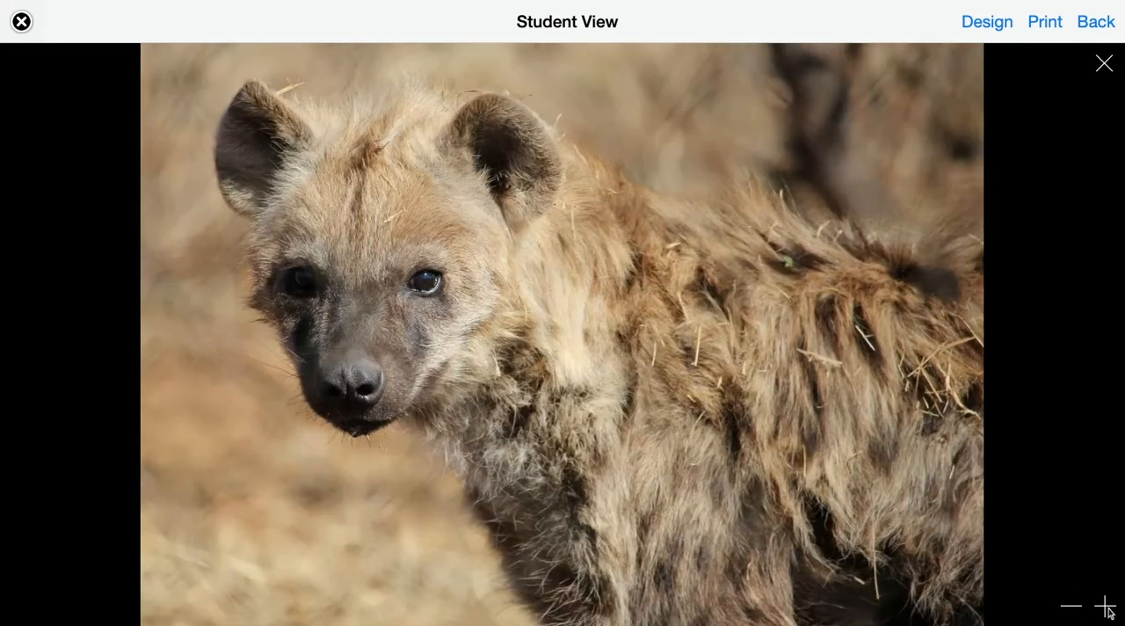
pyautogui.click(1070, 606)
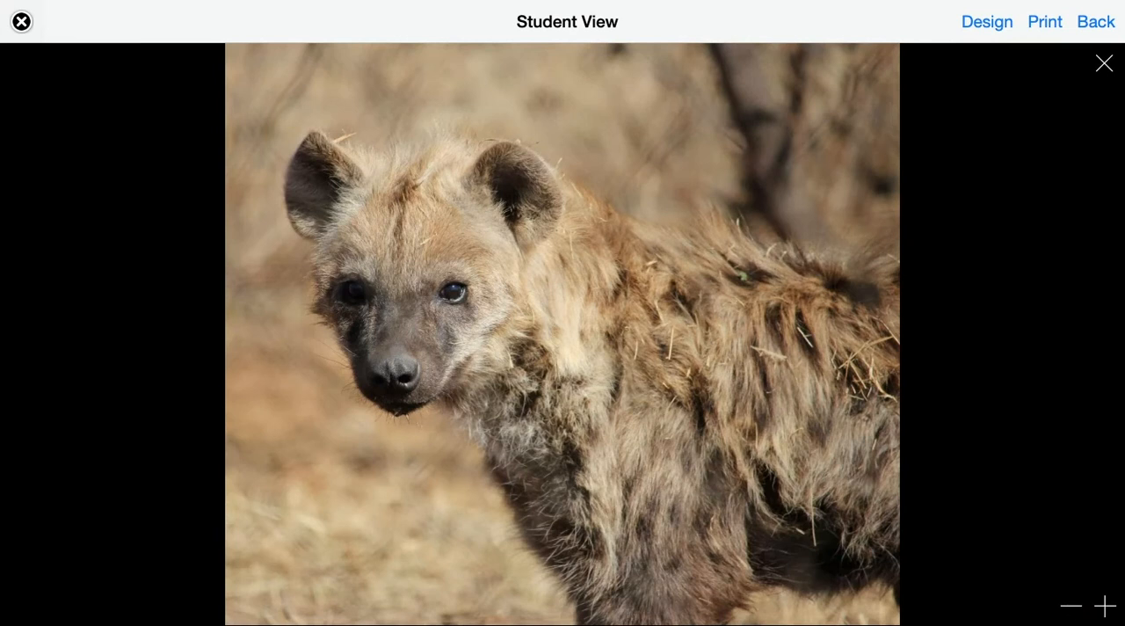
pyautogui.click(1103, 64)
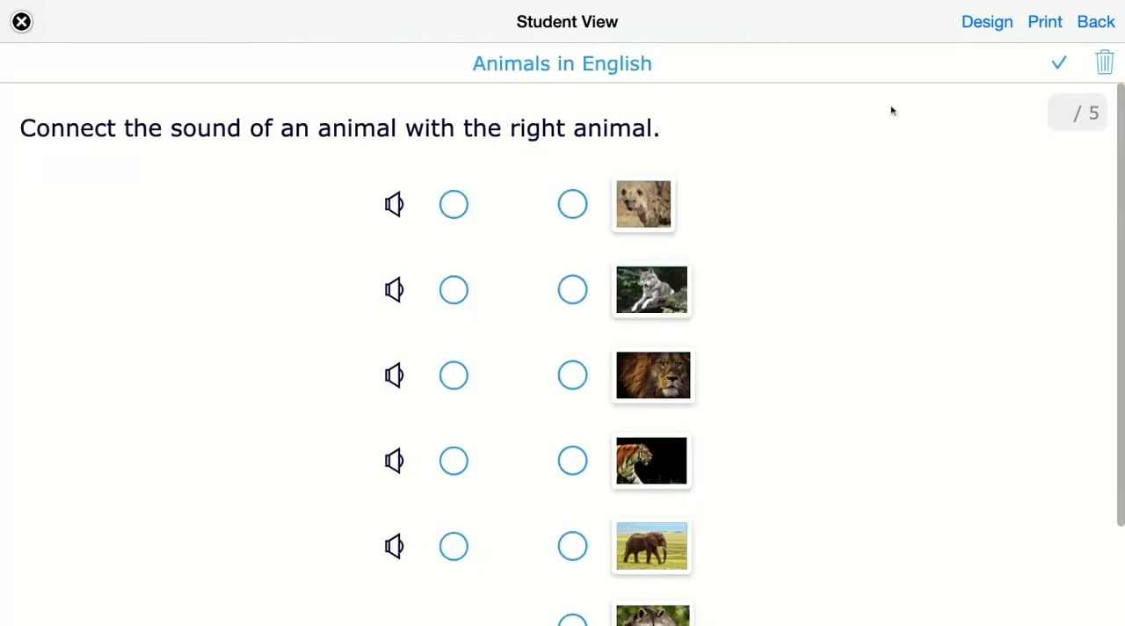
# Play the sounds and link them to the raccoon, wolf, lion and elephant pictures.
pyautogui.click(393, 204)
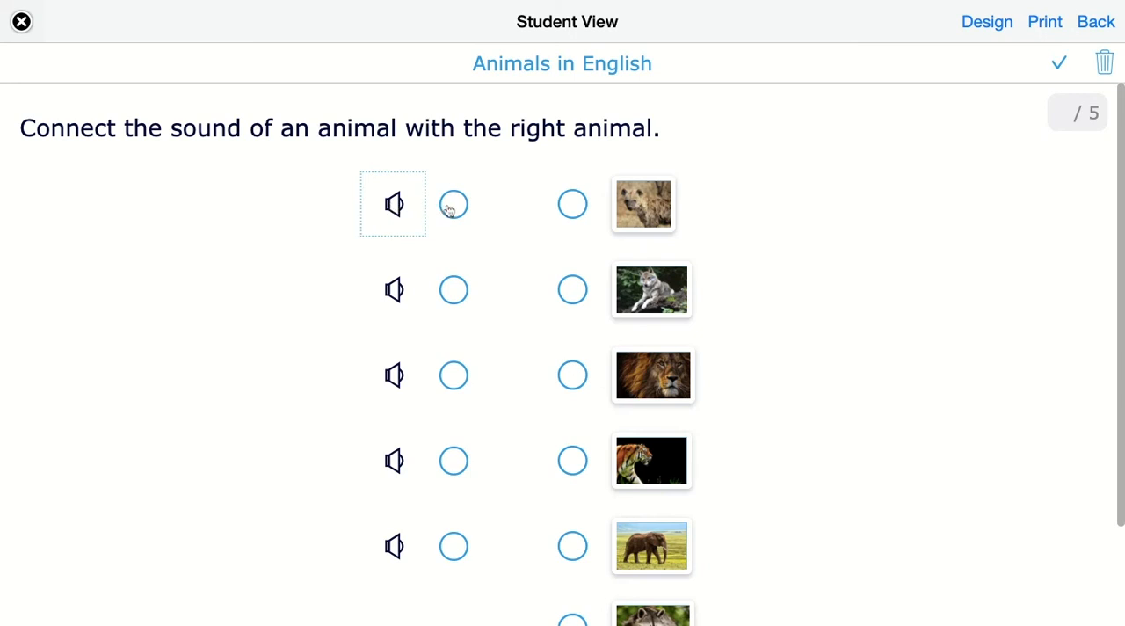
pyautogui.scroll(-3)
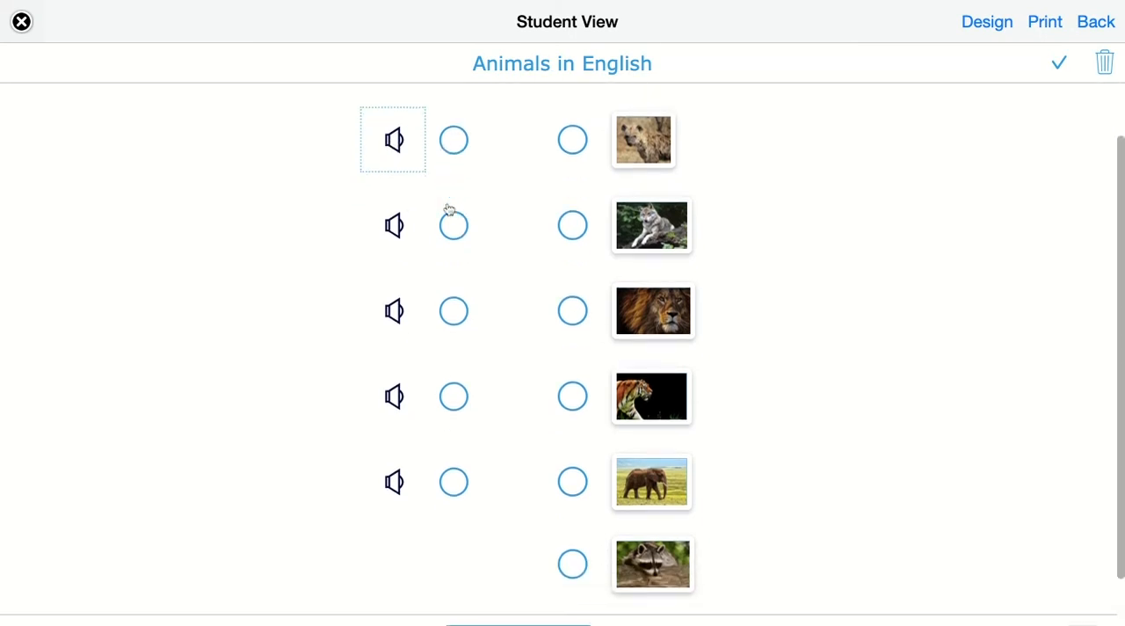
pyautogui.moveTo(453, 140); pyautogui.dragTo(522, 387)
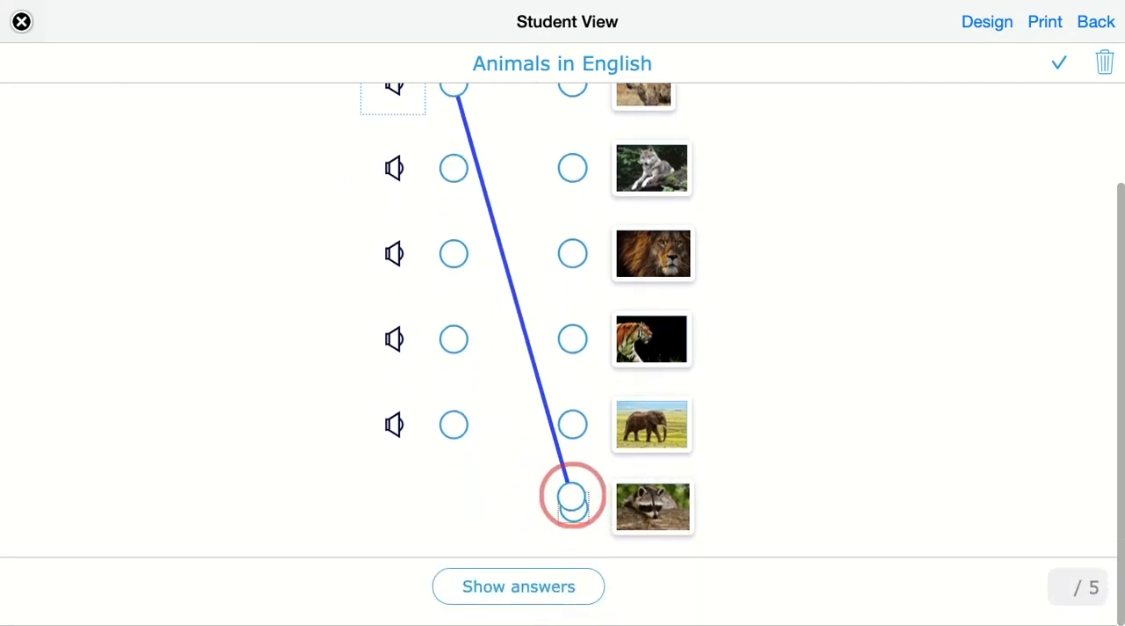
pyautogui.scroll(-3)
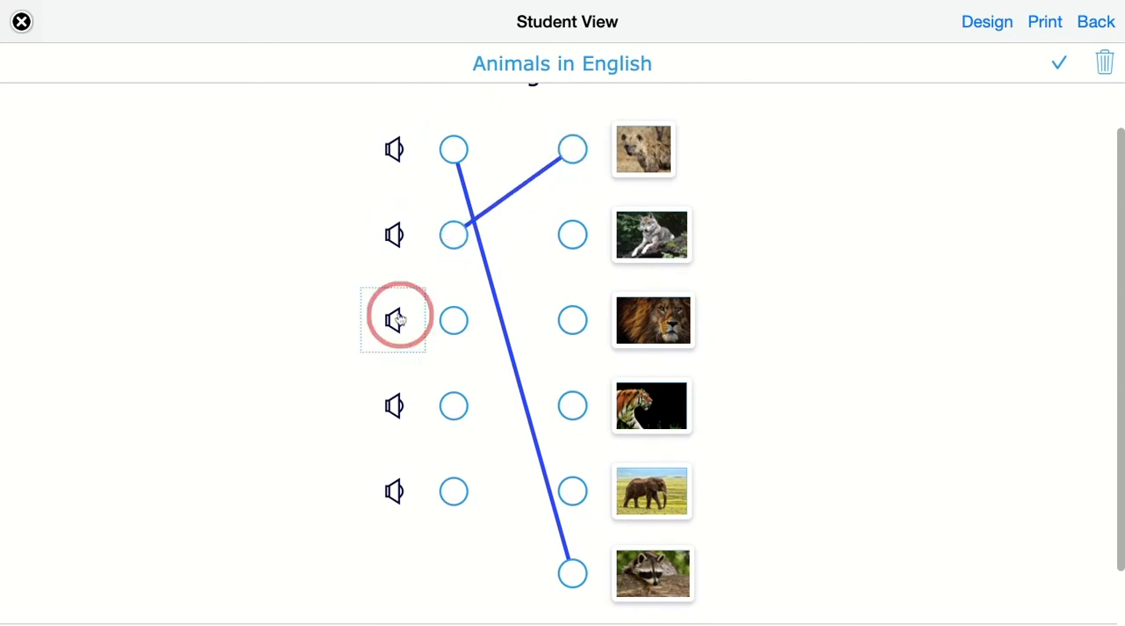
pyautogui.moveTo(453, 319); pyautogui.dragTo(571, 235)
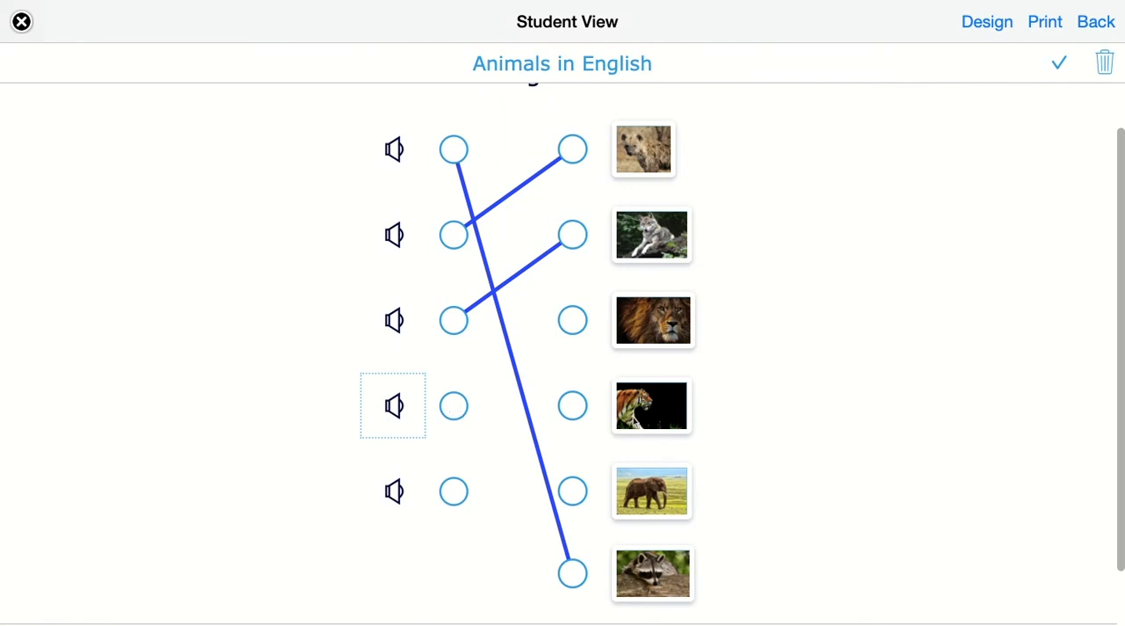
pyautogui.moveTo(655, 321)
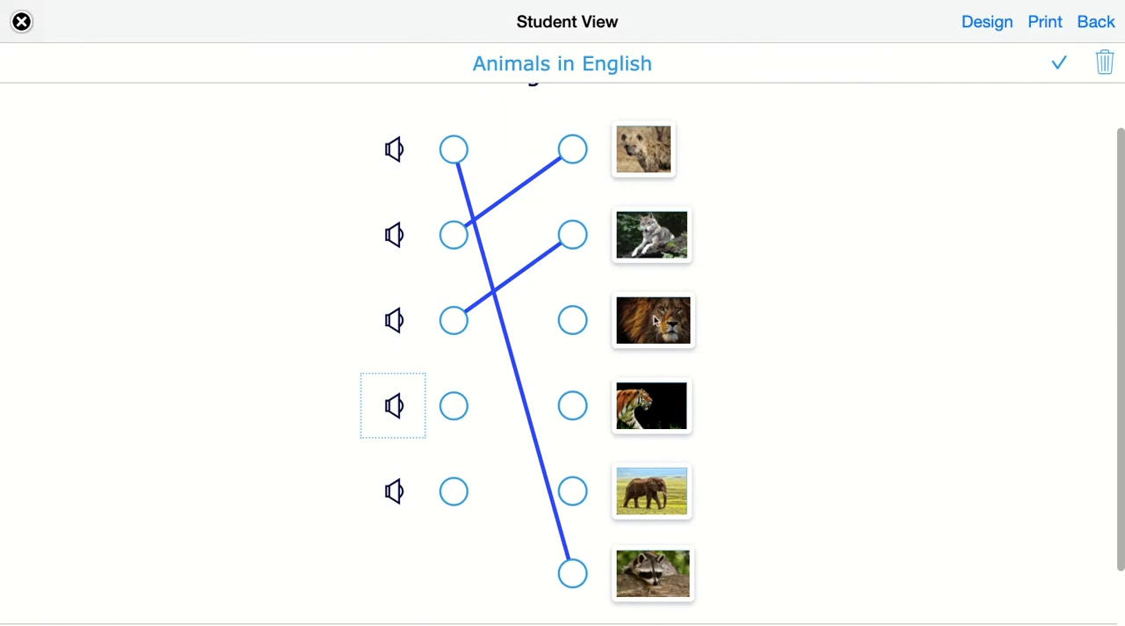
pyautogui.moveTo(454, 405); pyautogui.dragTo(572, 320)
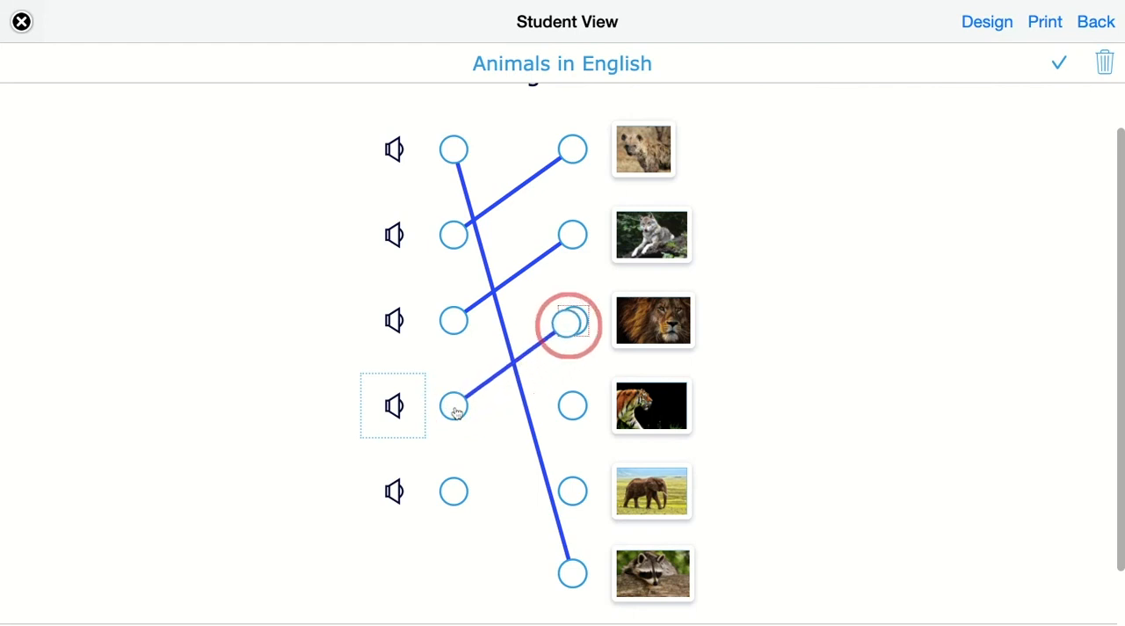
pyautogui.moveTo(454, 405); pyautogui.dragTo(571, 320)
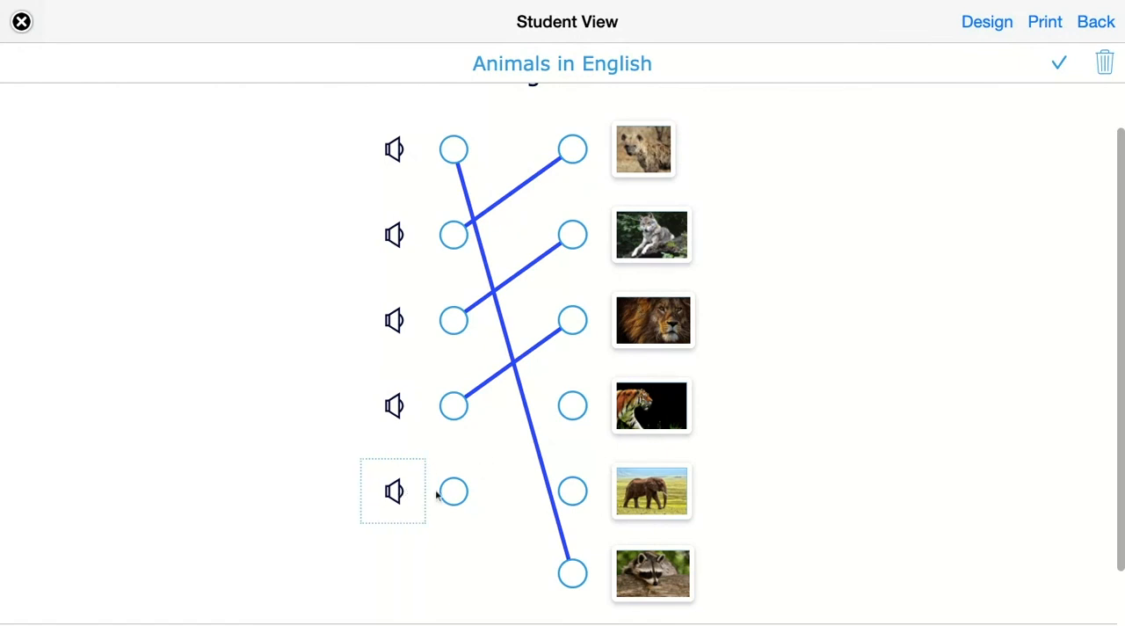
pyautogui.moveTo(453, 491); pyautogui.dragTo(571, 491)
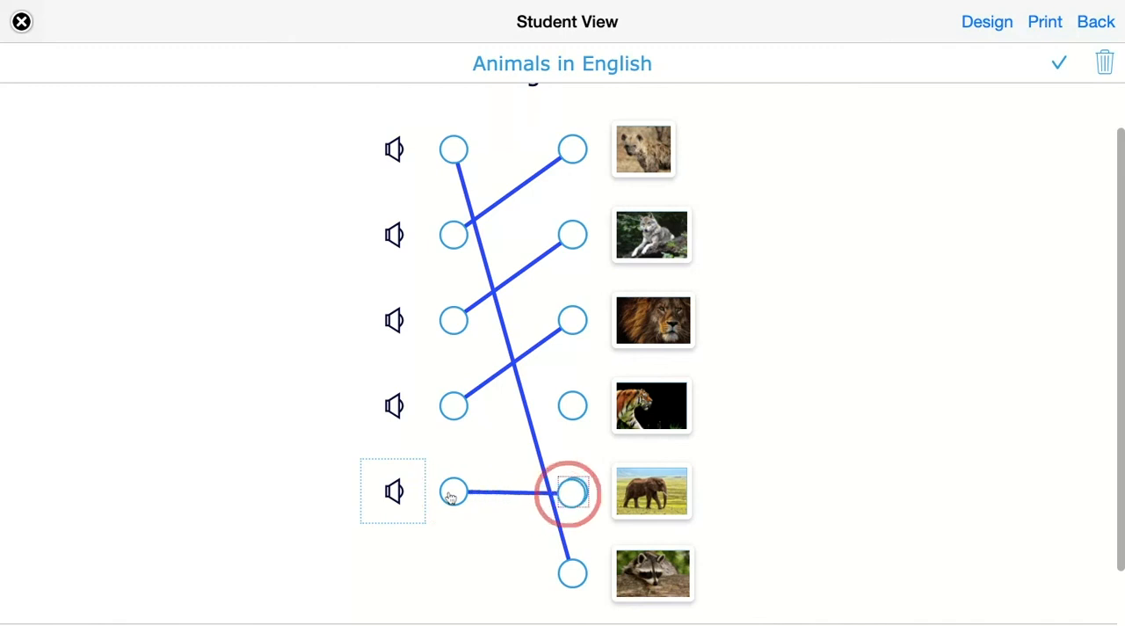
pyautogui.scroll(-3)
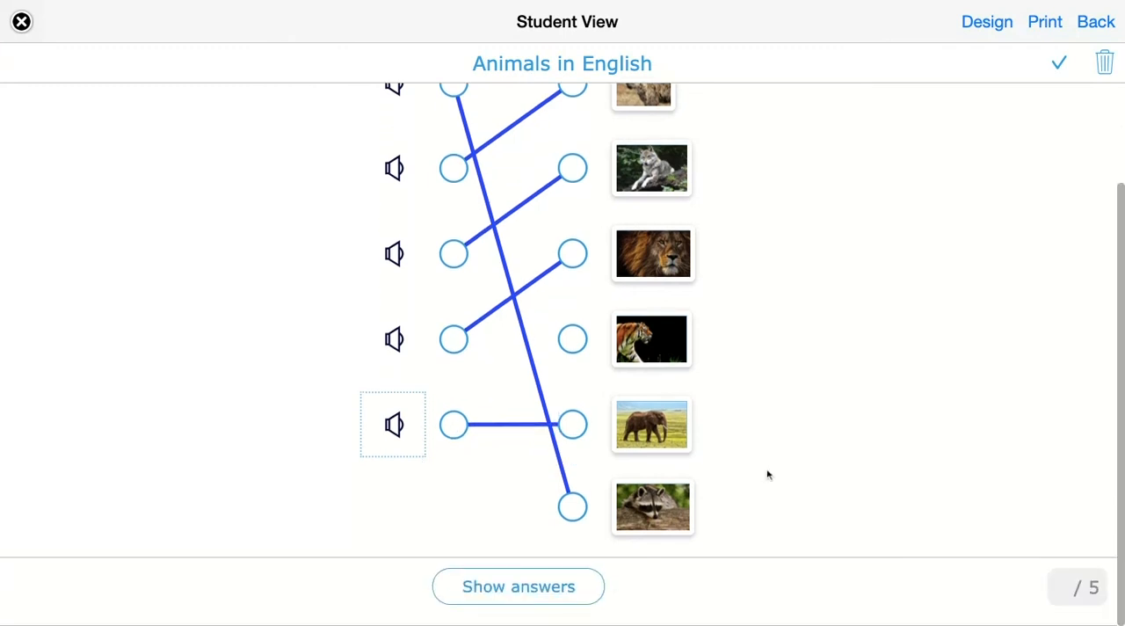
pyautogui.moveTo(505, 612)
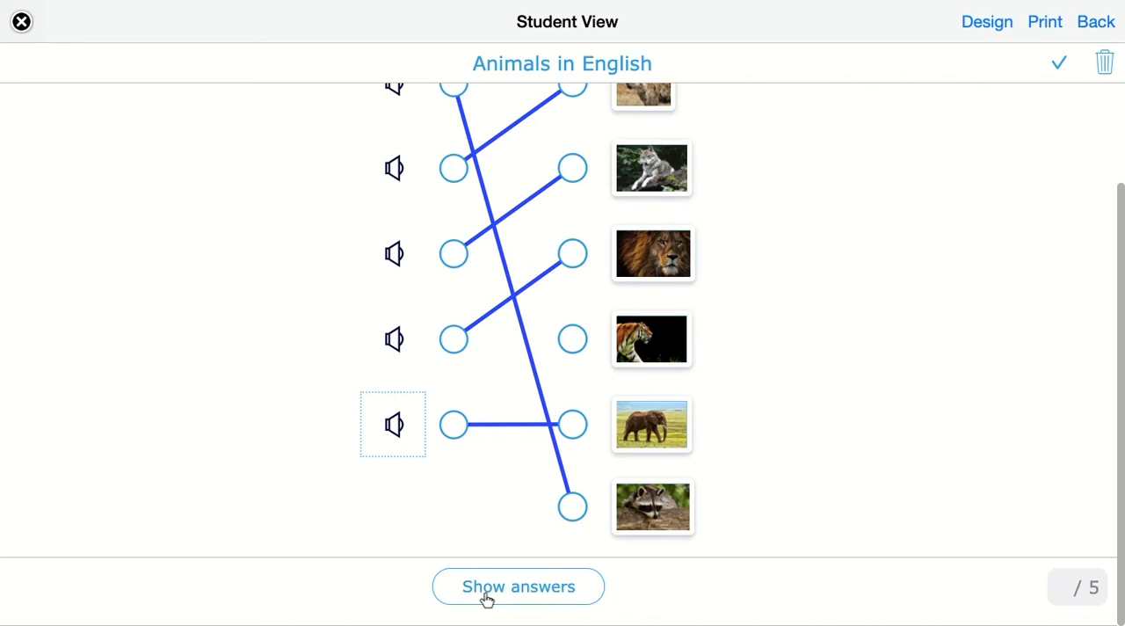
# Show the answers, marking four matches correct and the fourth sound as the tiger's.
pyautogui.click(517, 587)
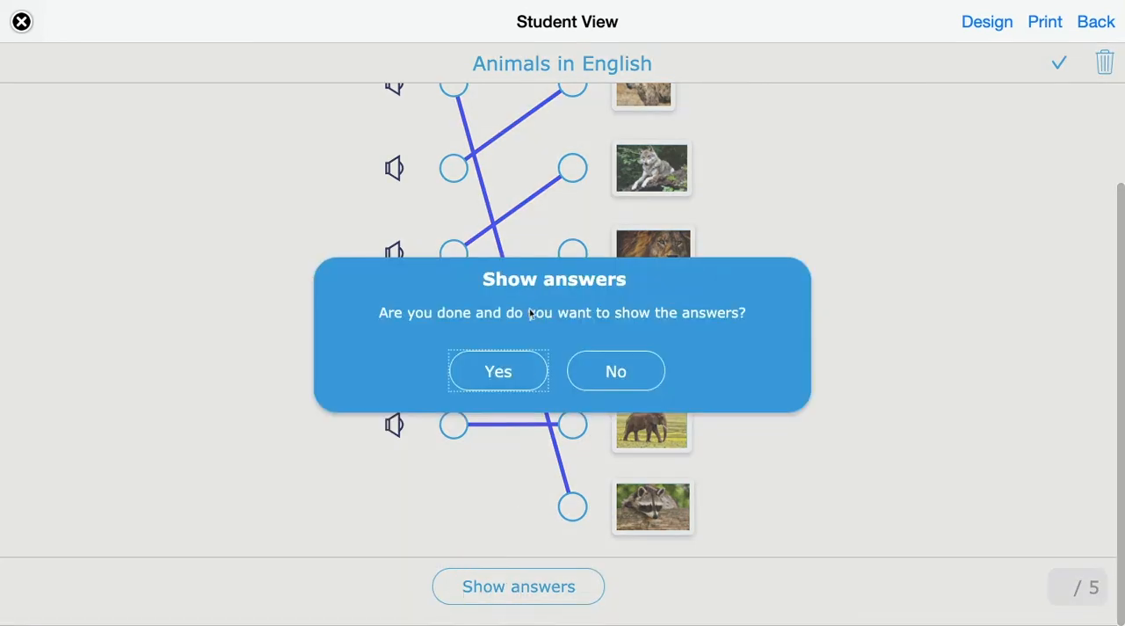
pyautogui.click(497, 370)
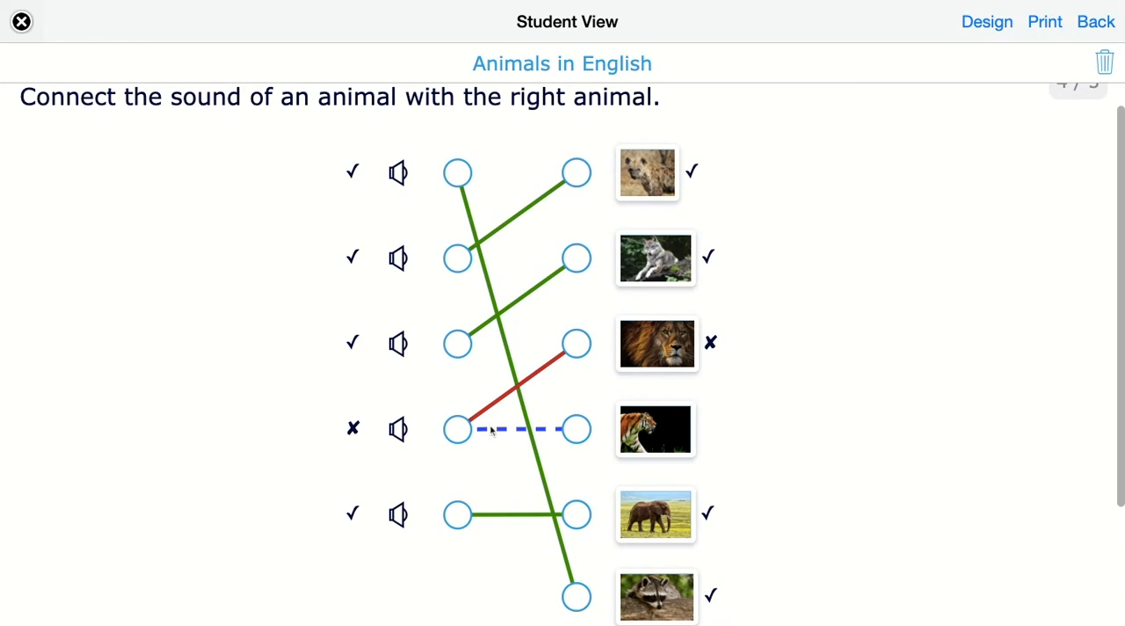
pyautogui.moveTo(571, 436)
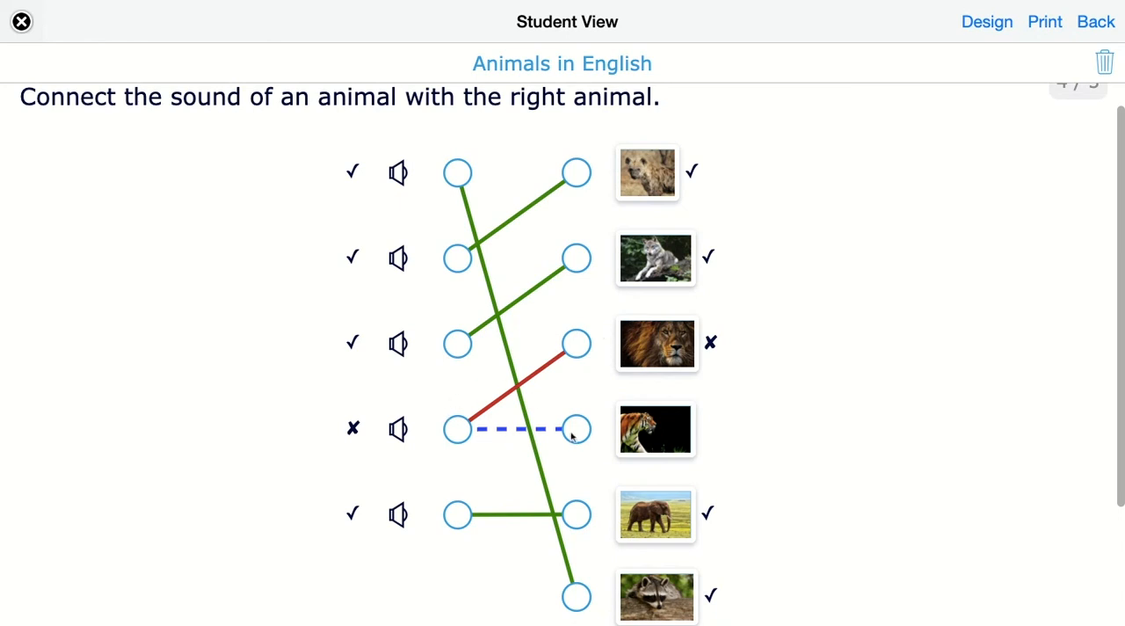
pyautogui.moveTo(518, 408)
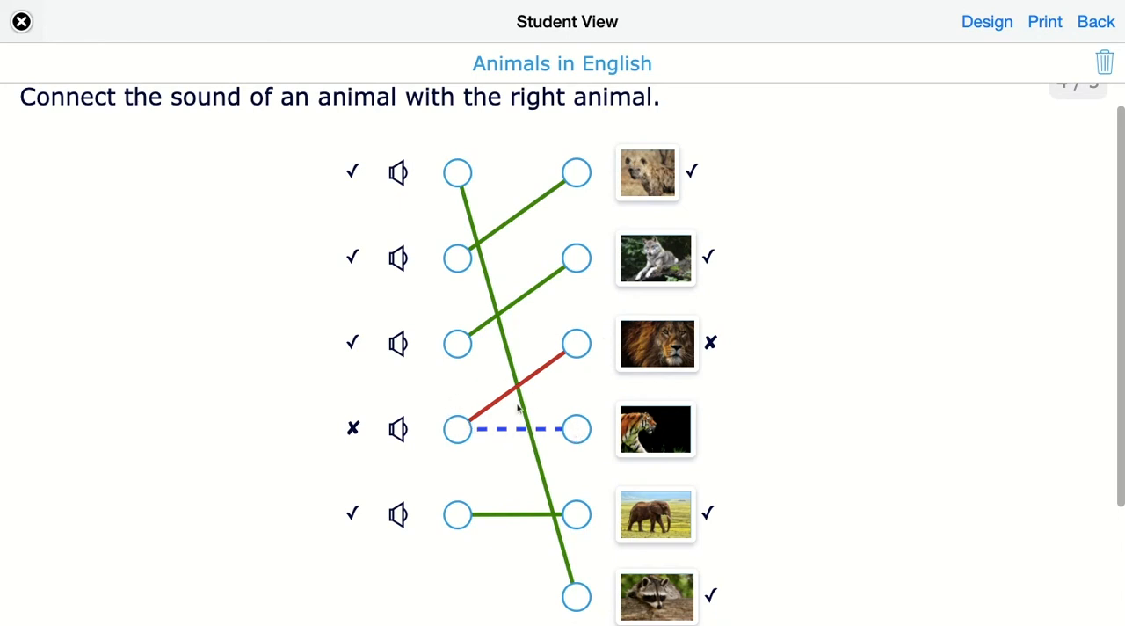